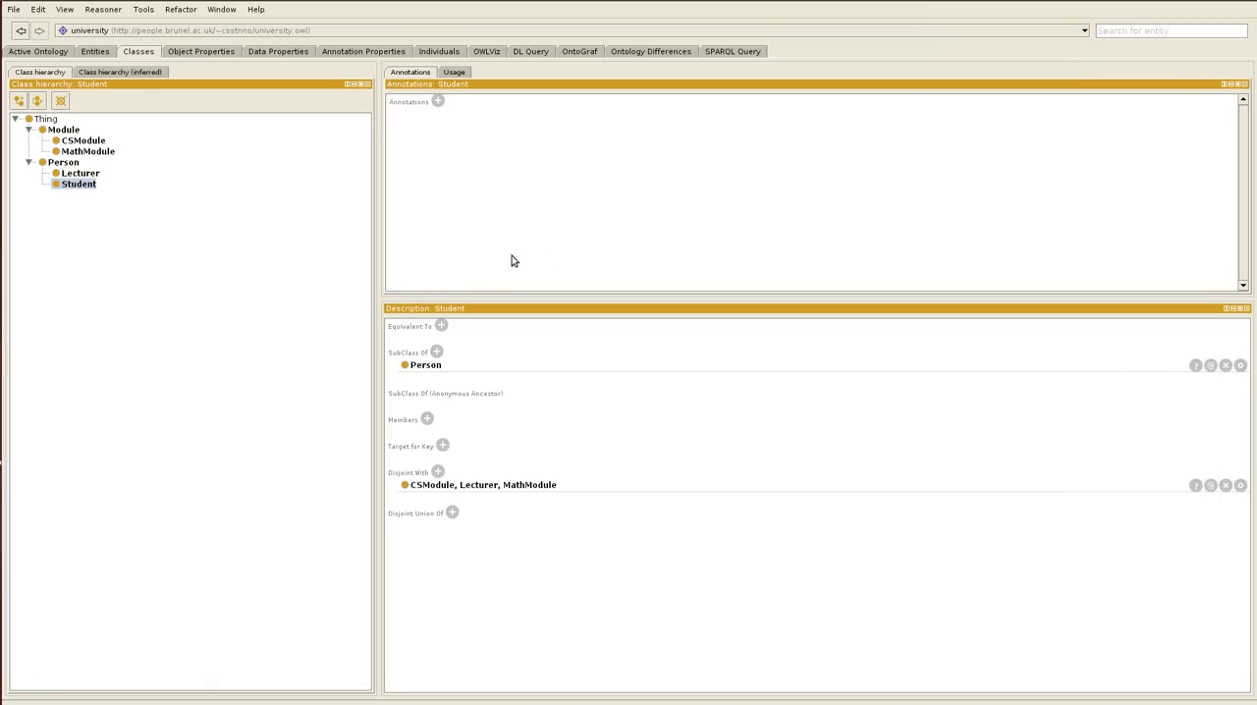
mouse_move(279, 108)
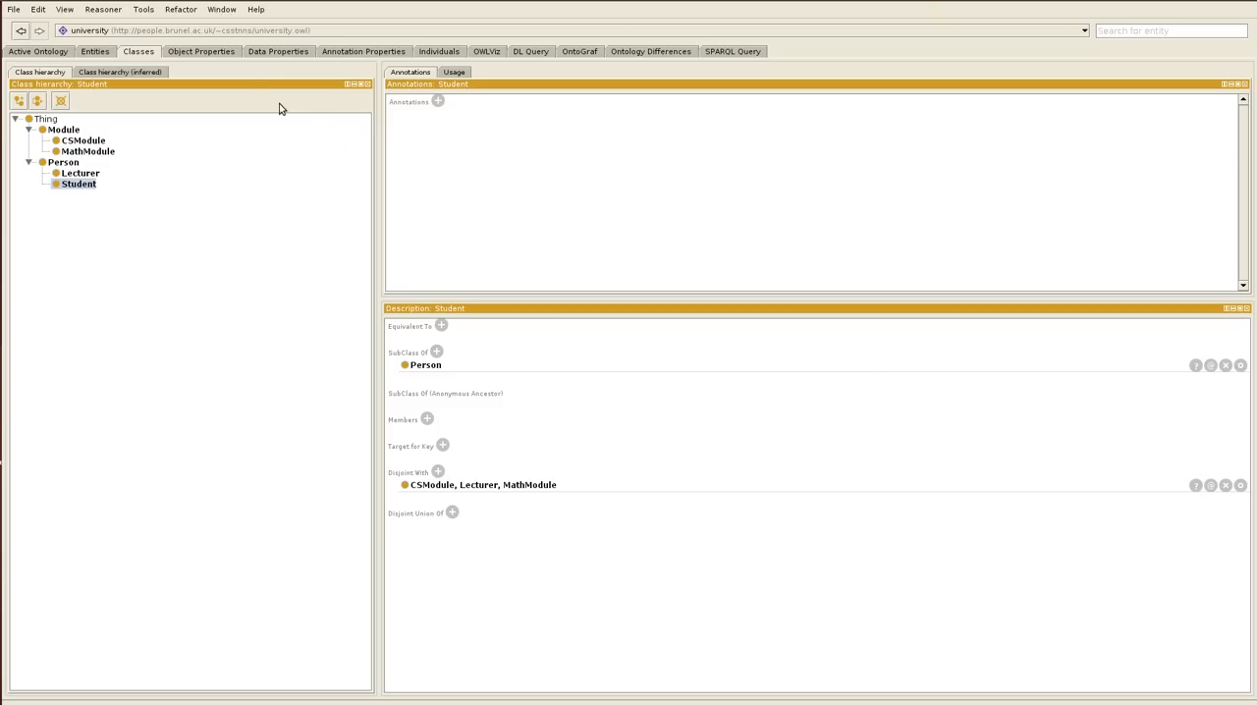
mouse_move(349, 55)
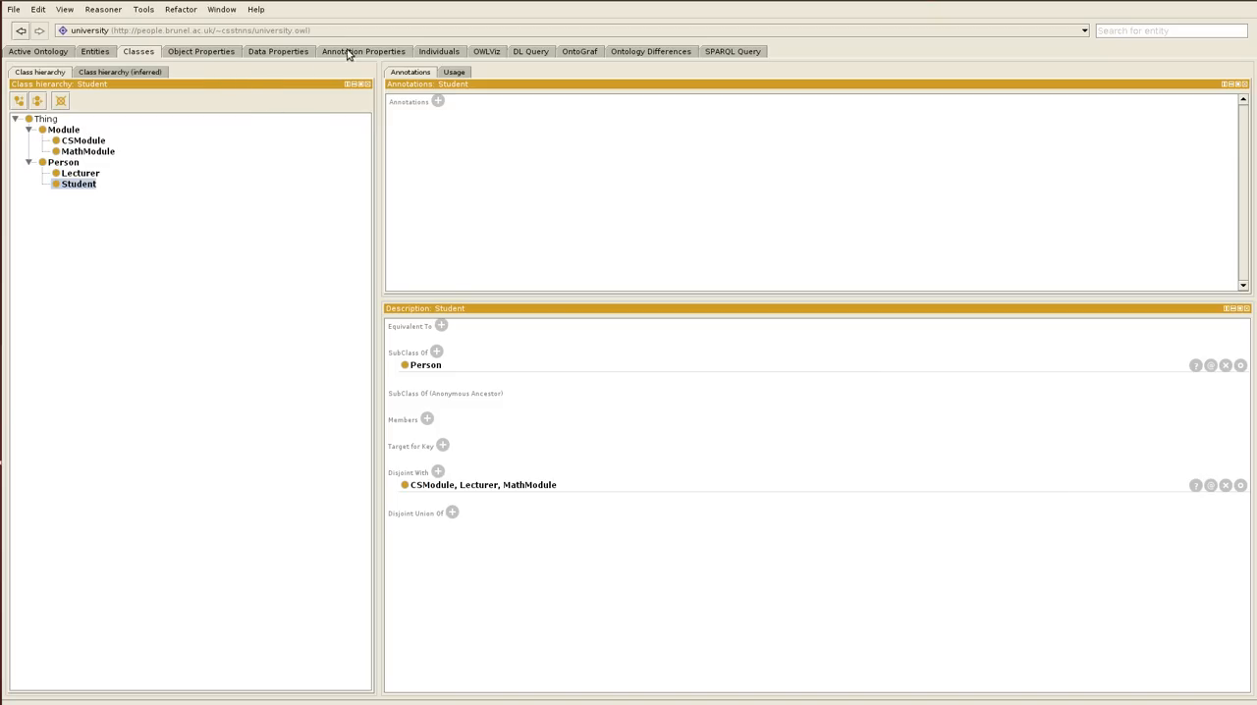
mouse_move(206, 59)
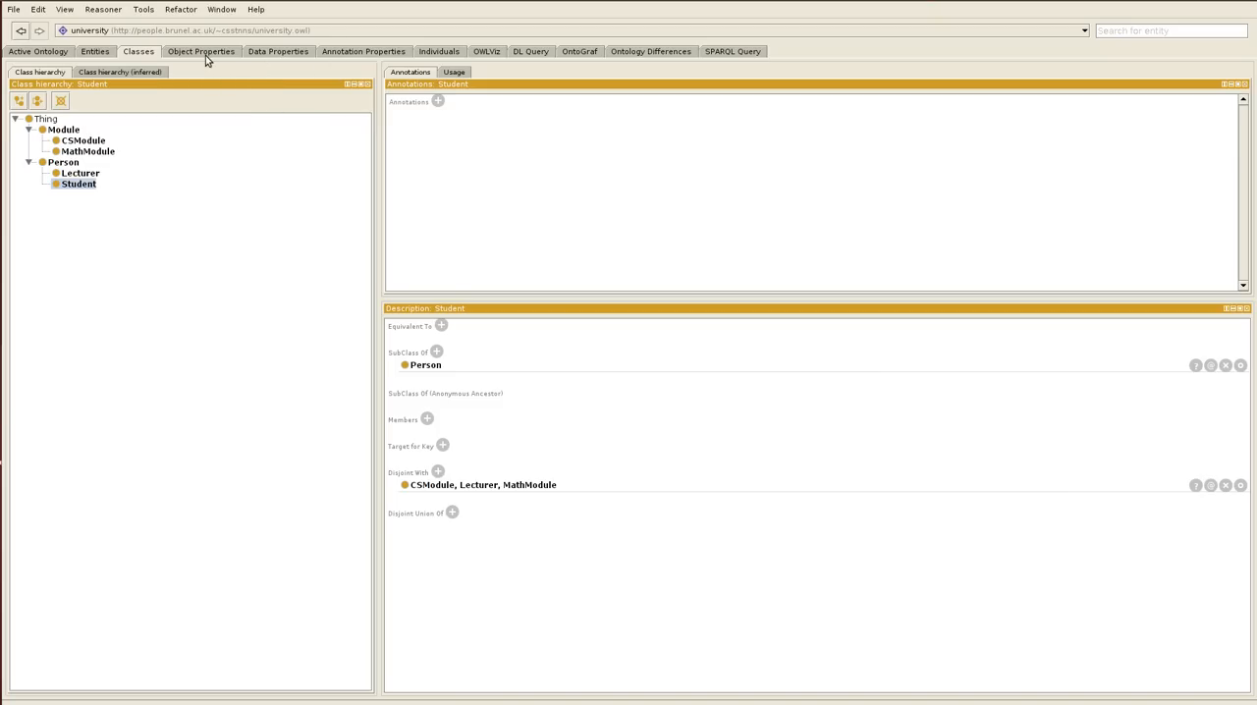
mouse_move(181, 57)
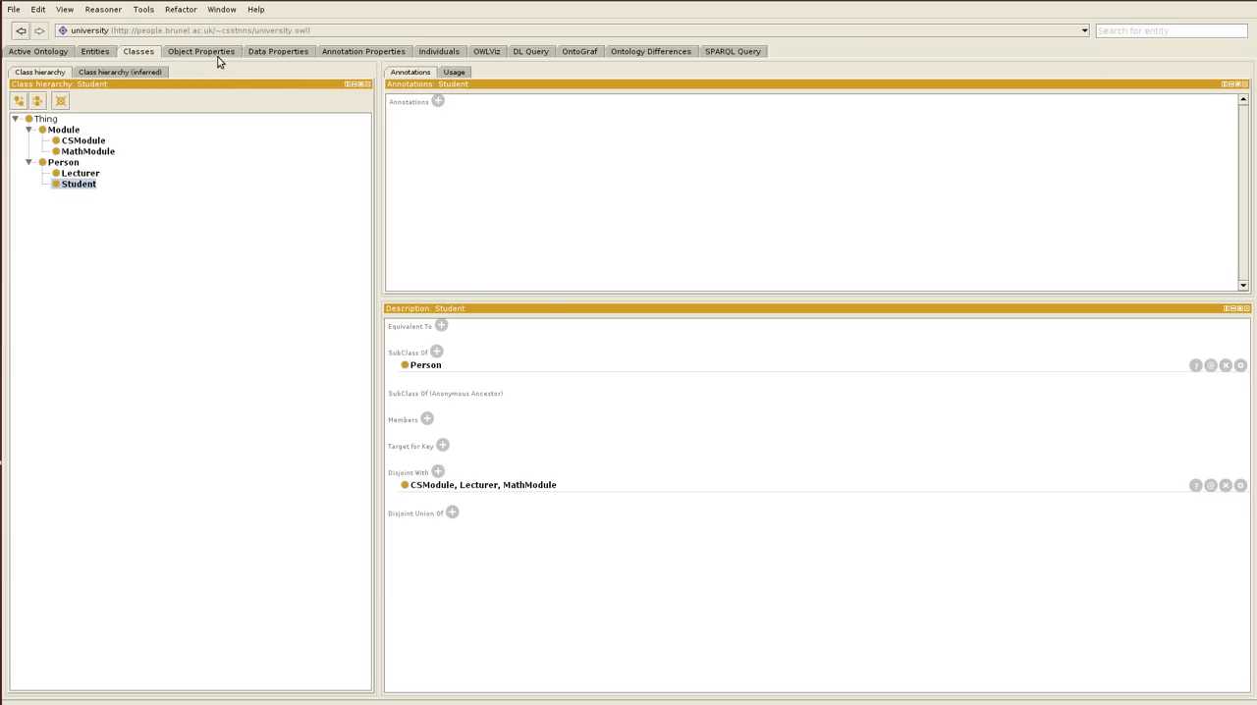
mouse_move(220, 60)
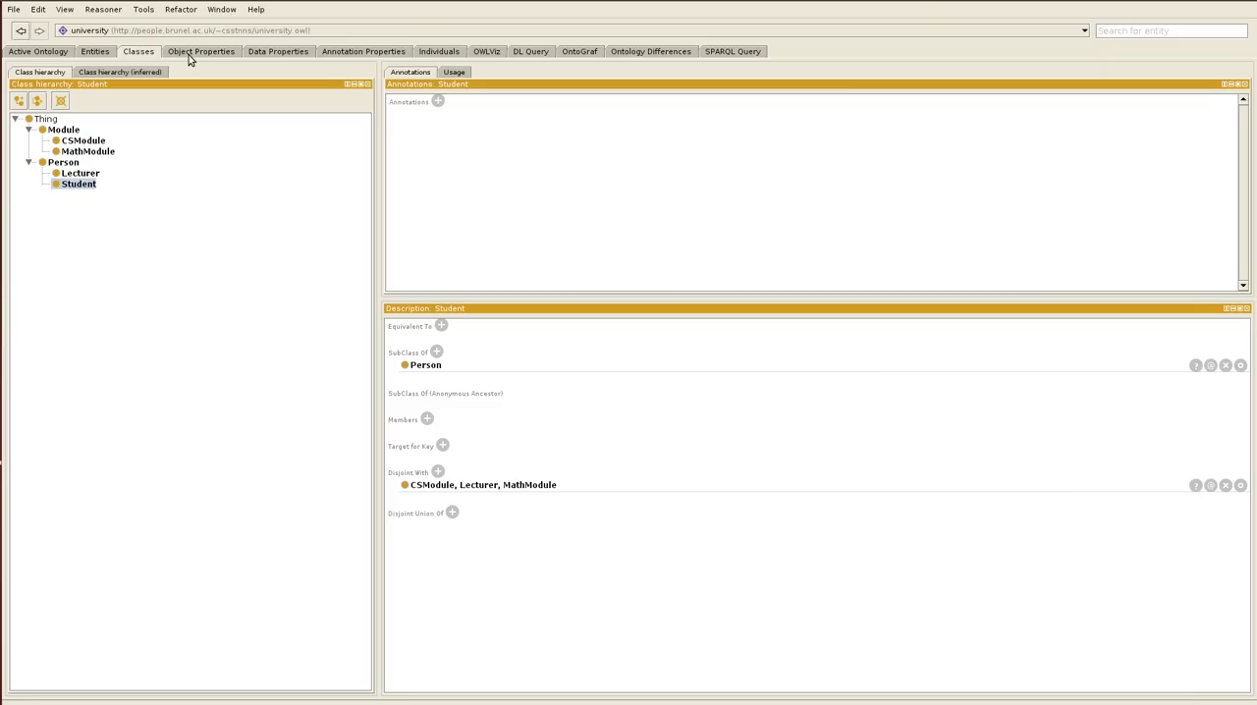
mouse_move(213, 53)
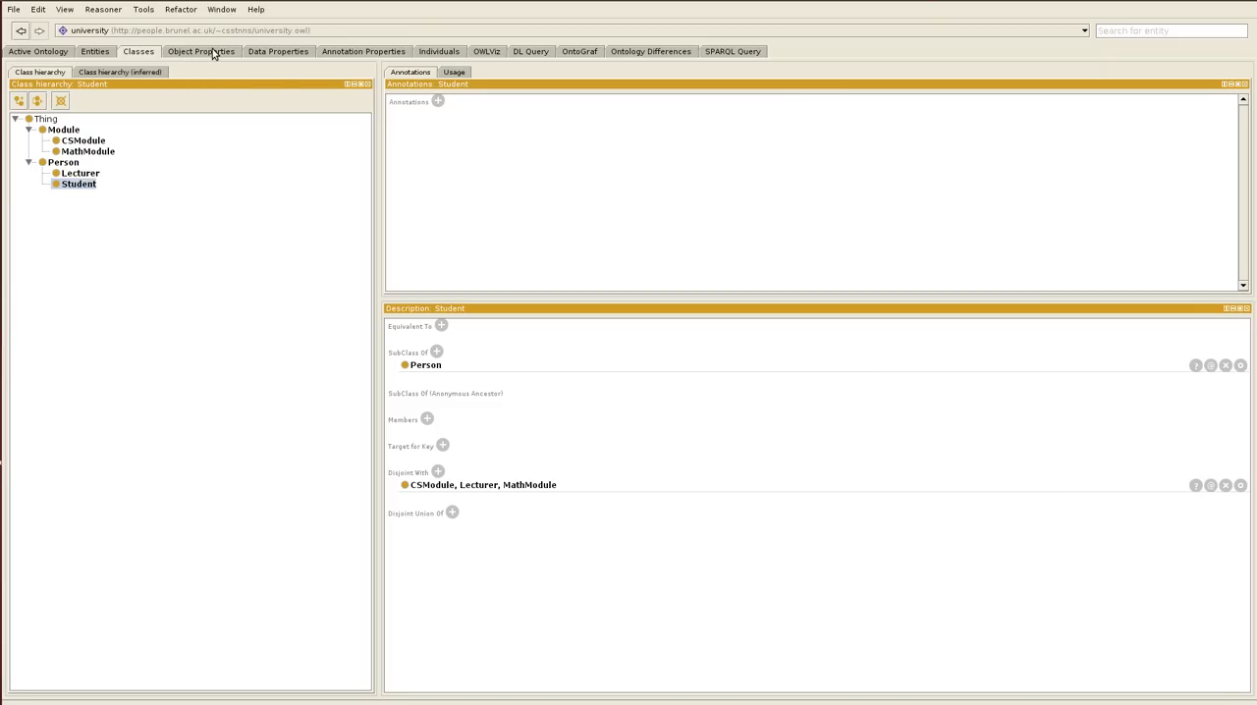
mouse_move(235, 91)
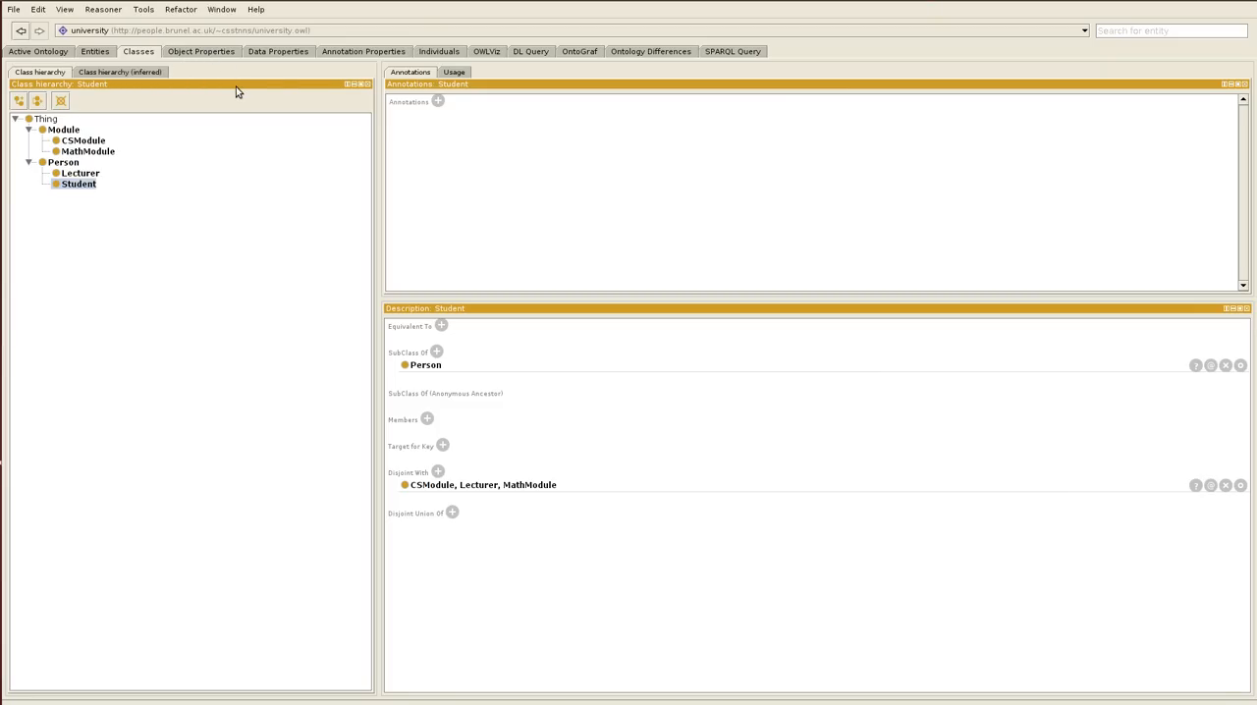
mouse_move(248, 103)
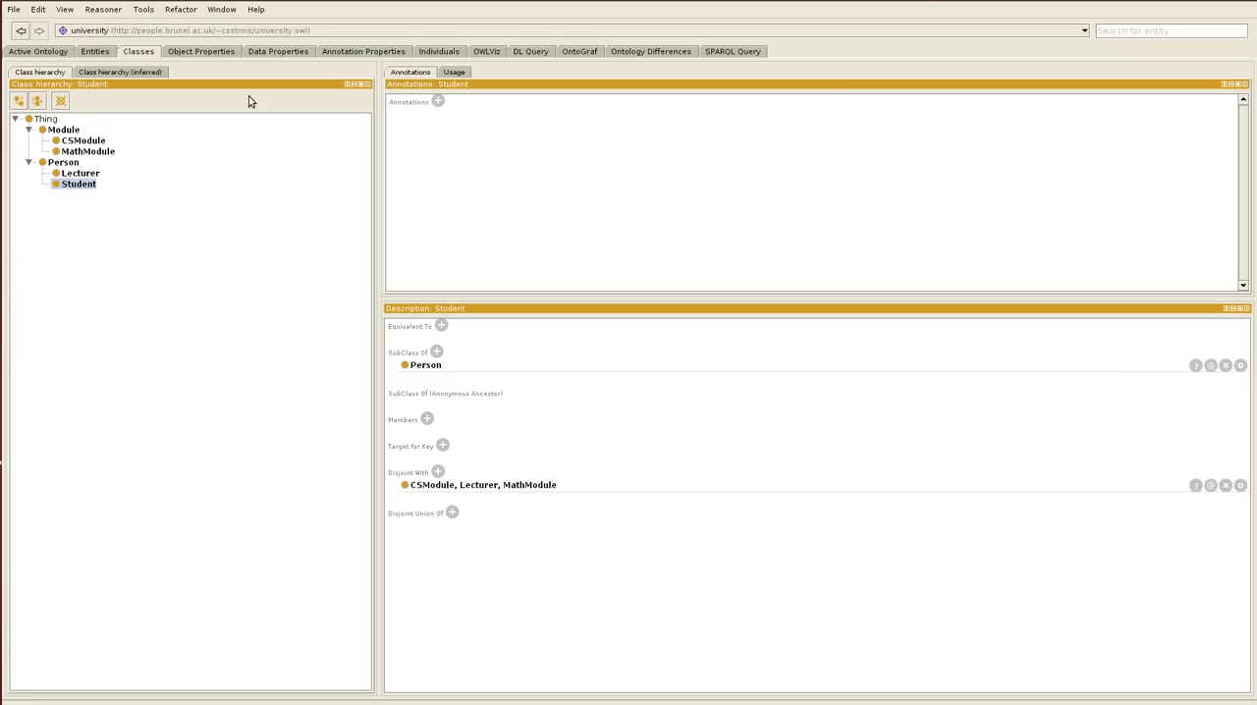
mouse_move(298, 95)
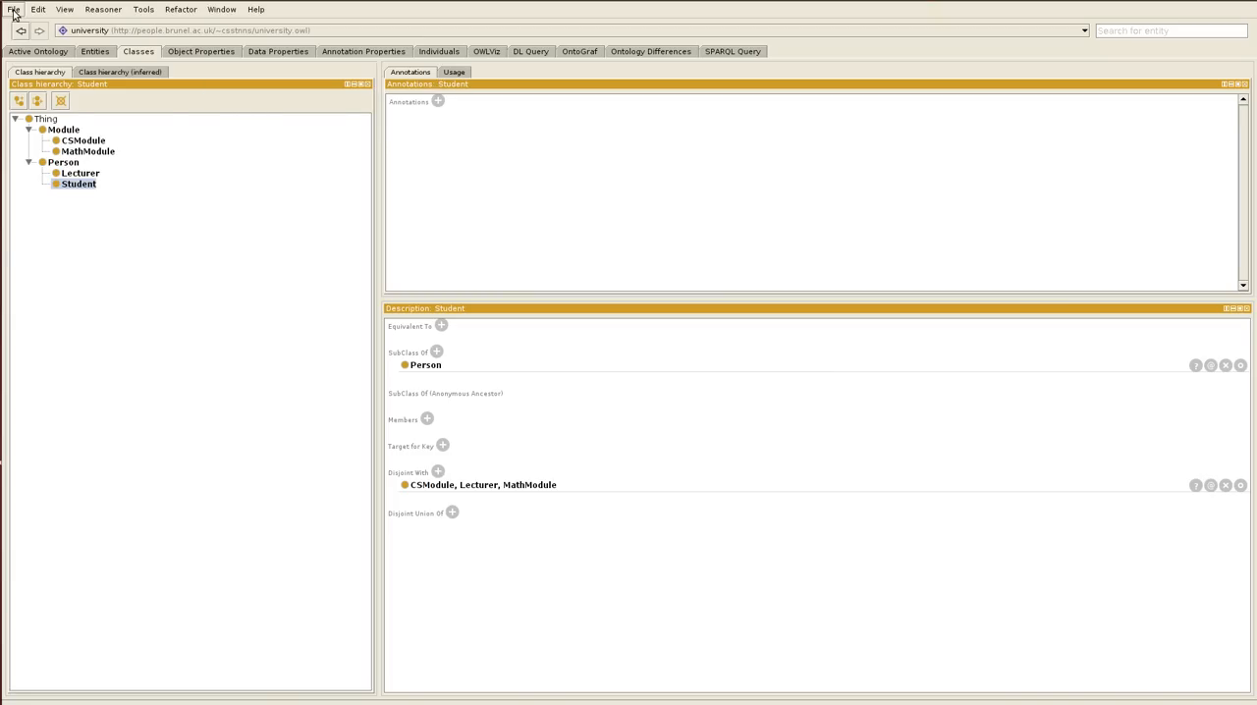
- Start Save As and keep RDF/XML as the ontology format
left_click(12, 8)
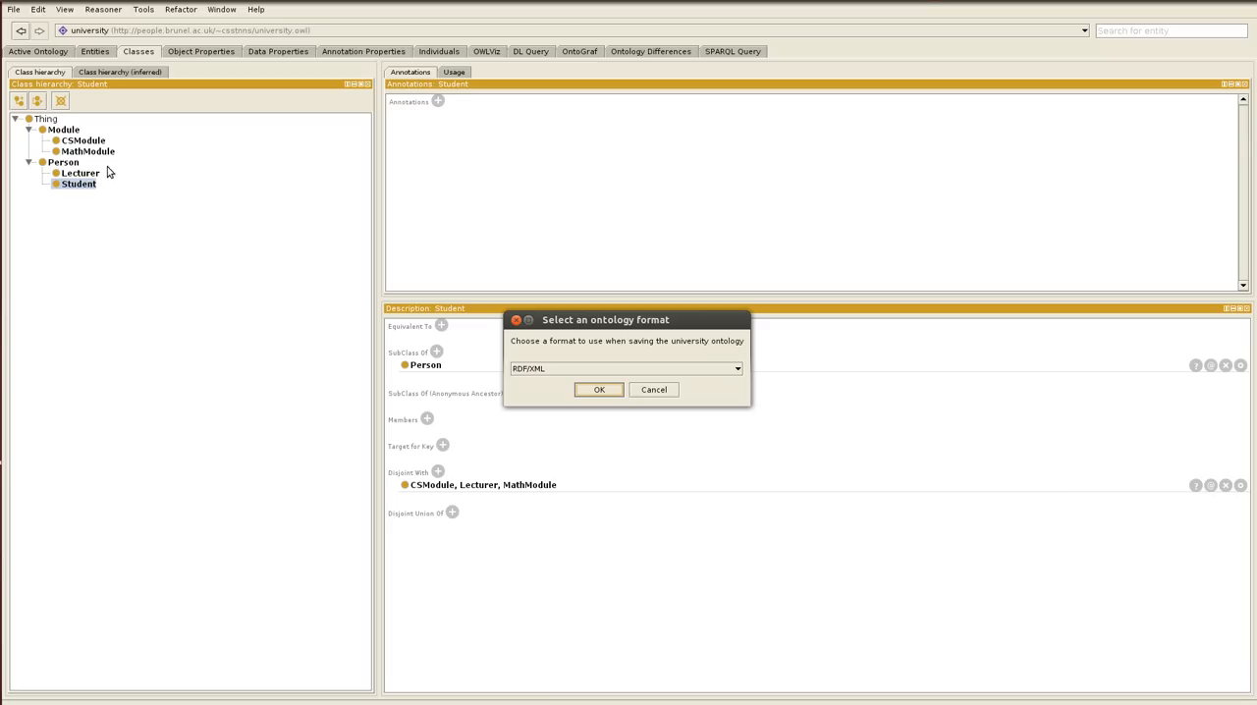
left_click(735, 370)
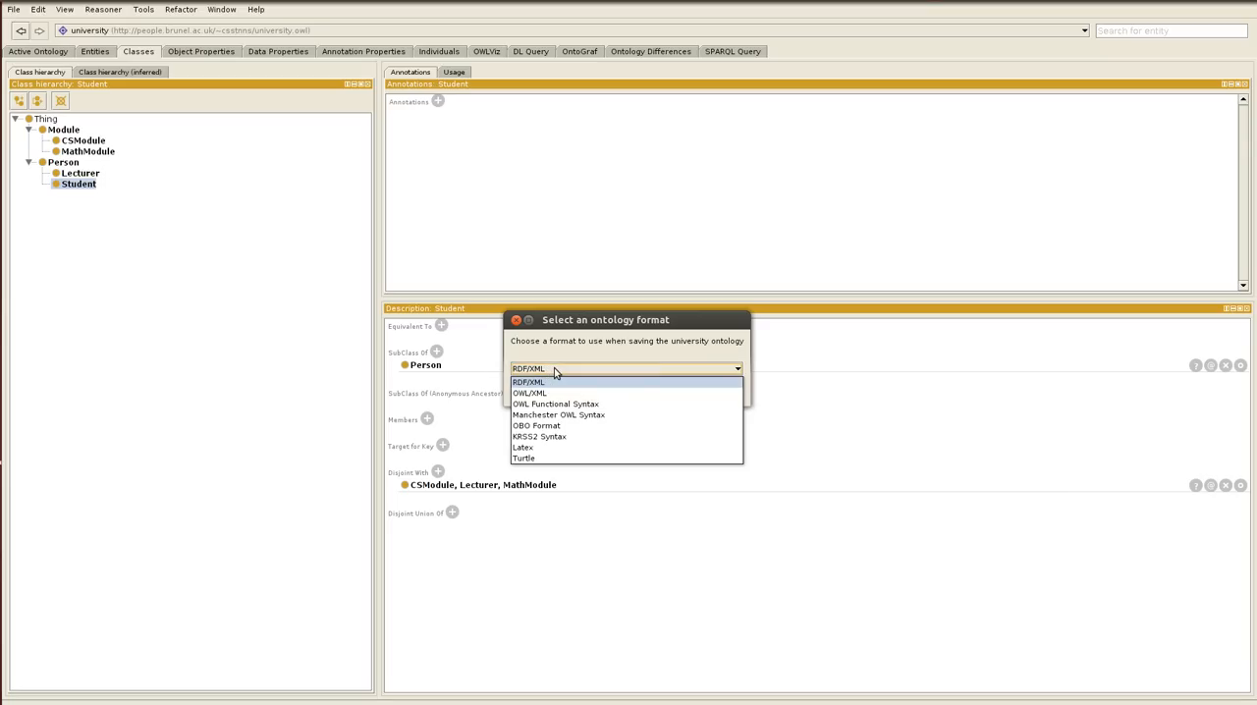
left_click(530, 369)
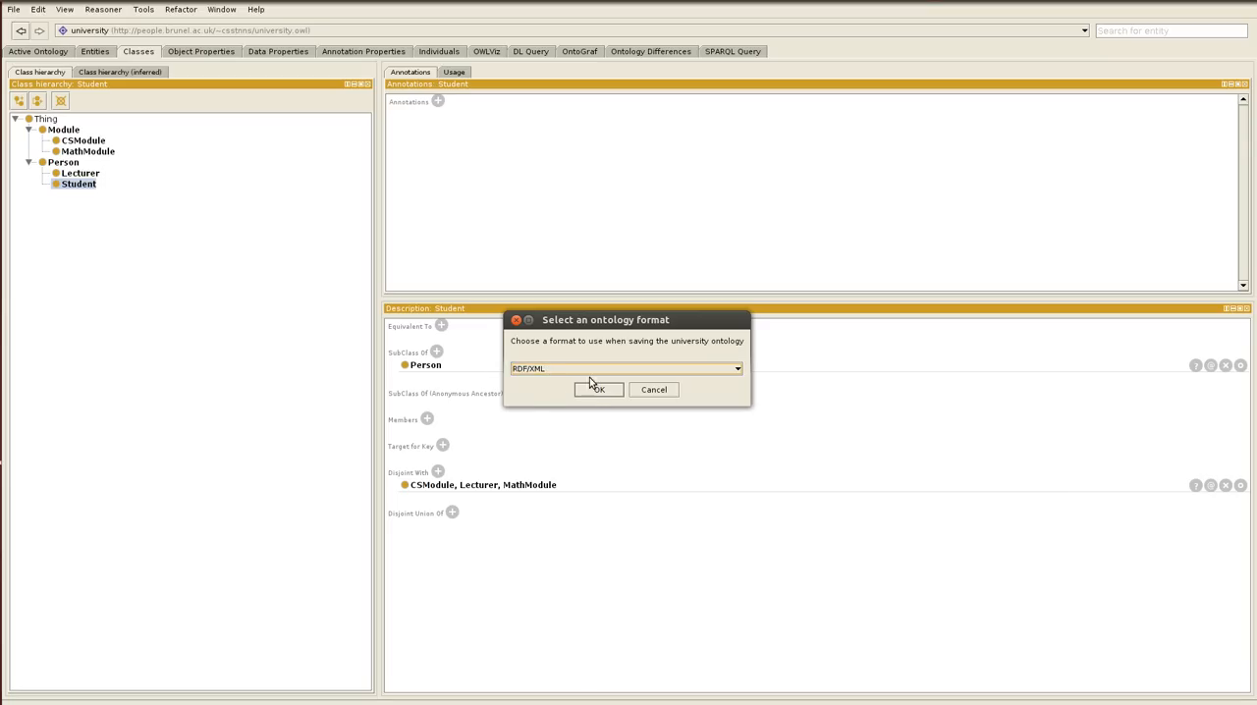
left_click(735, 369)
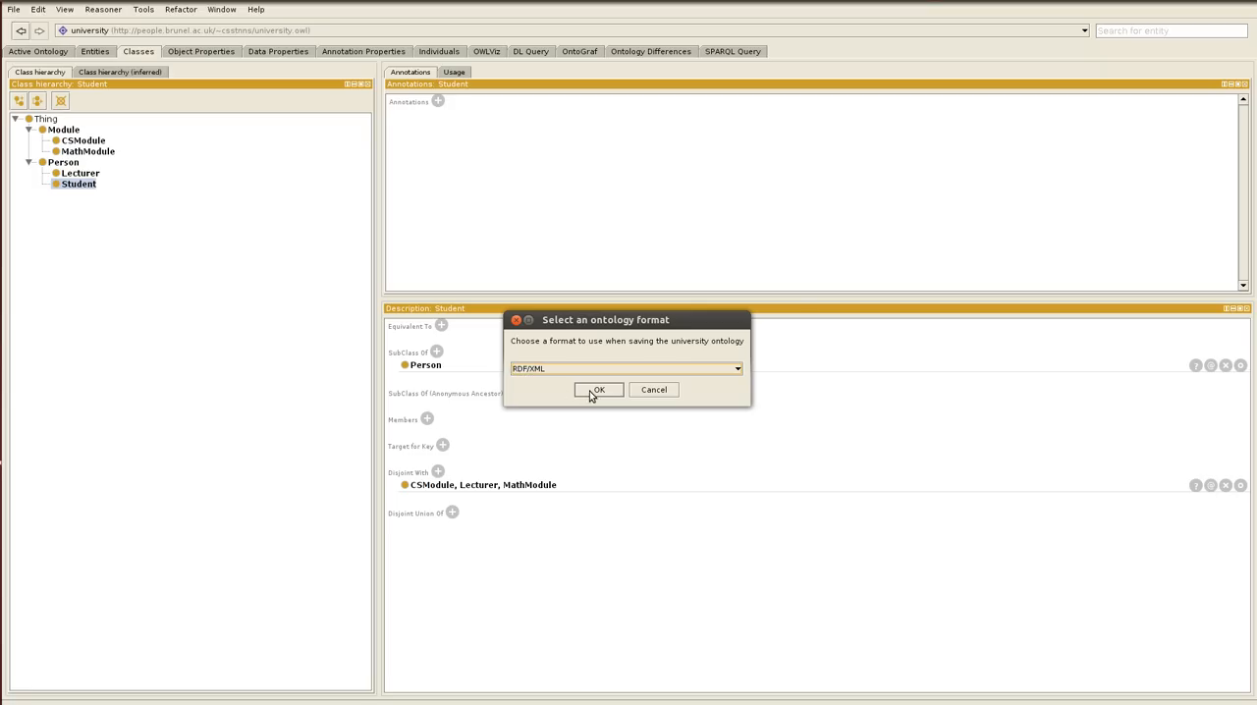
left_click(598, 389)
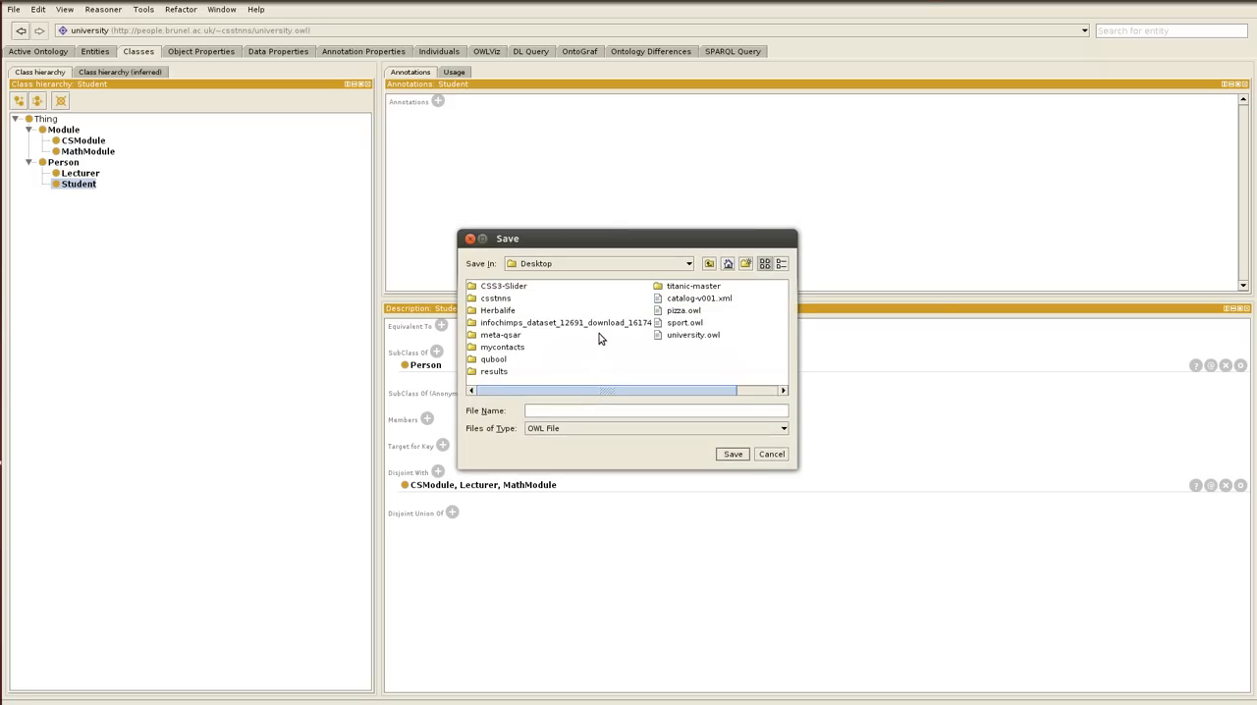
mouse_move(688, 341)
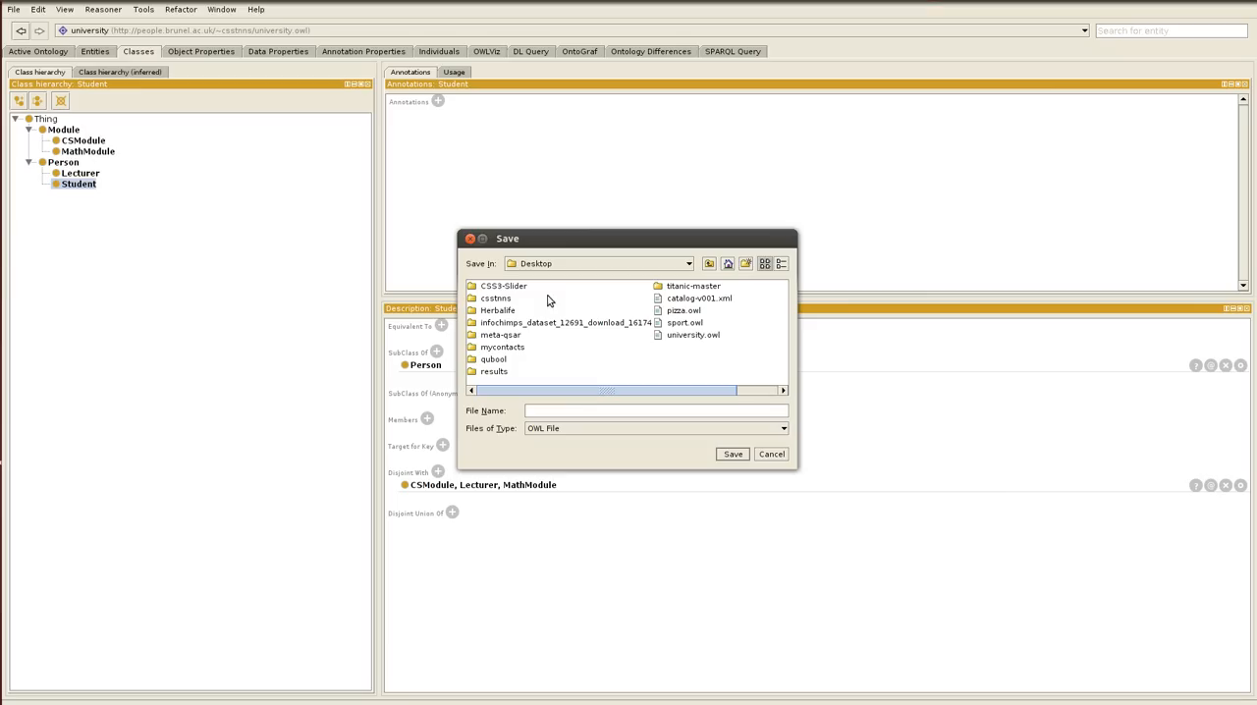
- Save the ontology as university.owl in the target folder under the Desktop
double_click(495, 298)
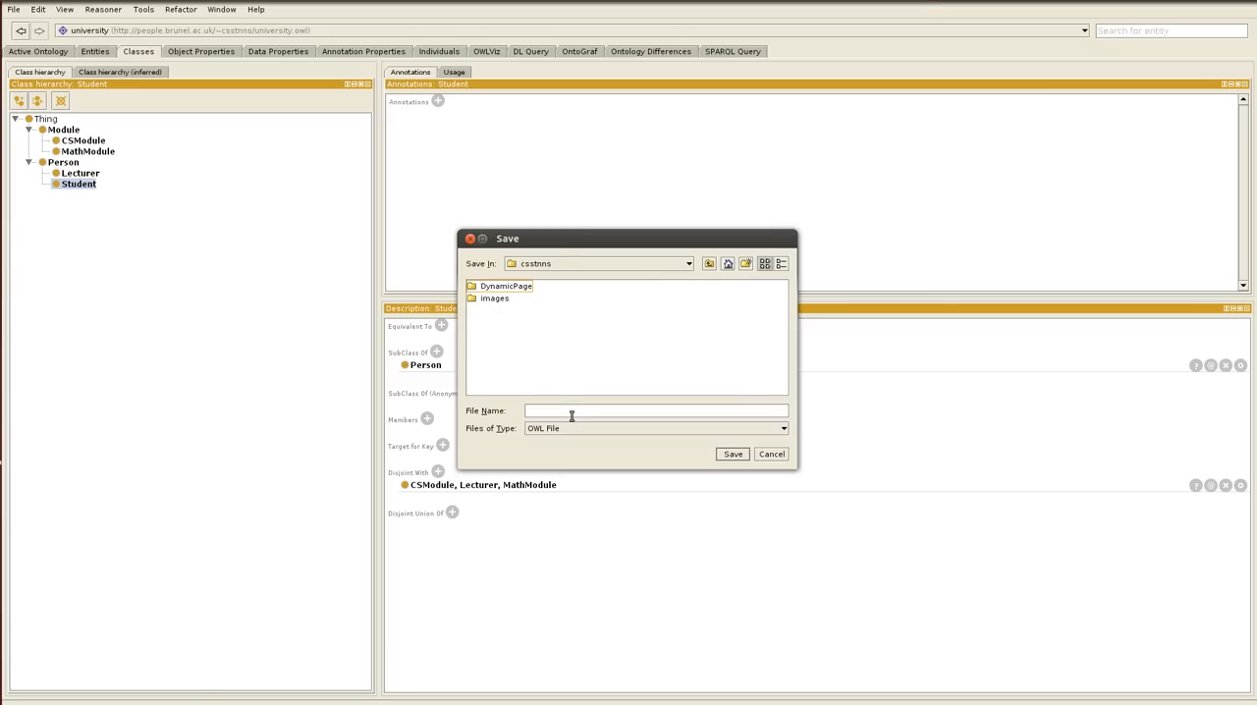
type("u")
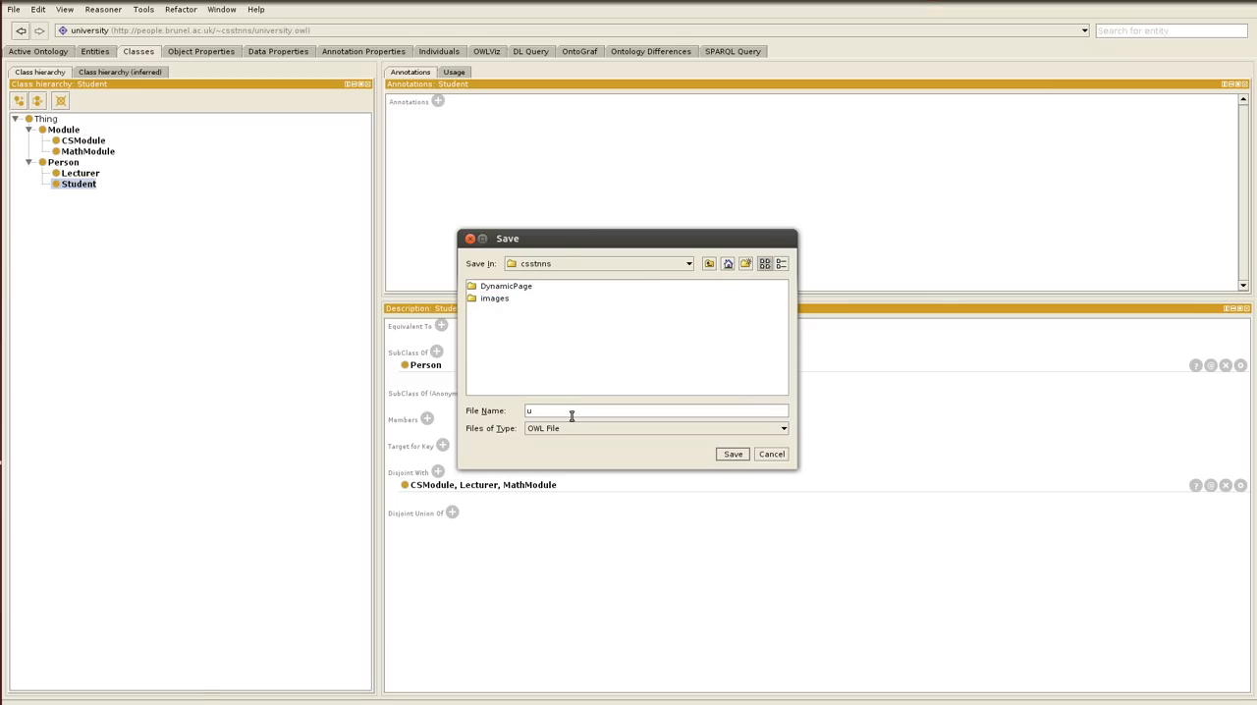
type("niv")
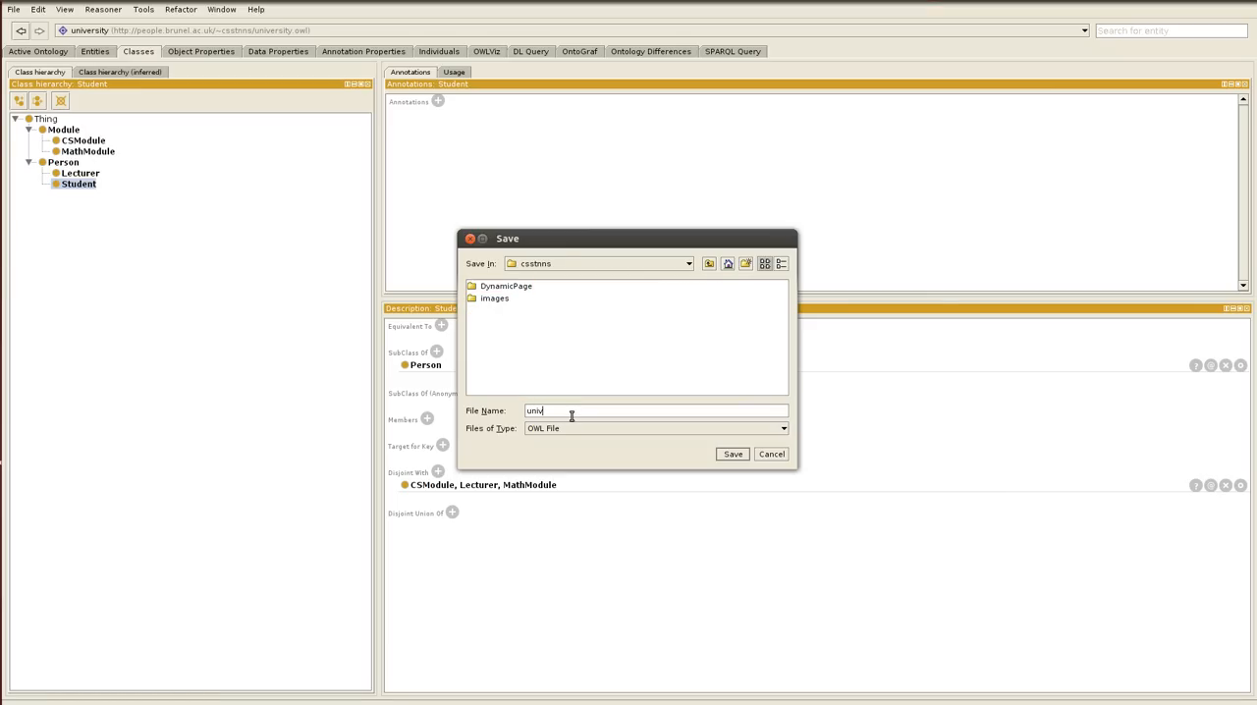
type("ersity.owl")
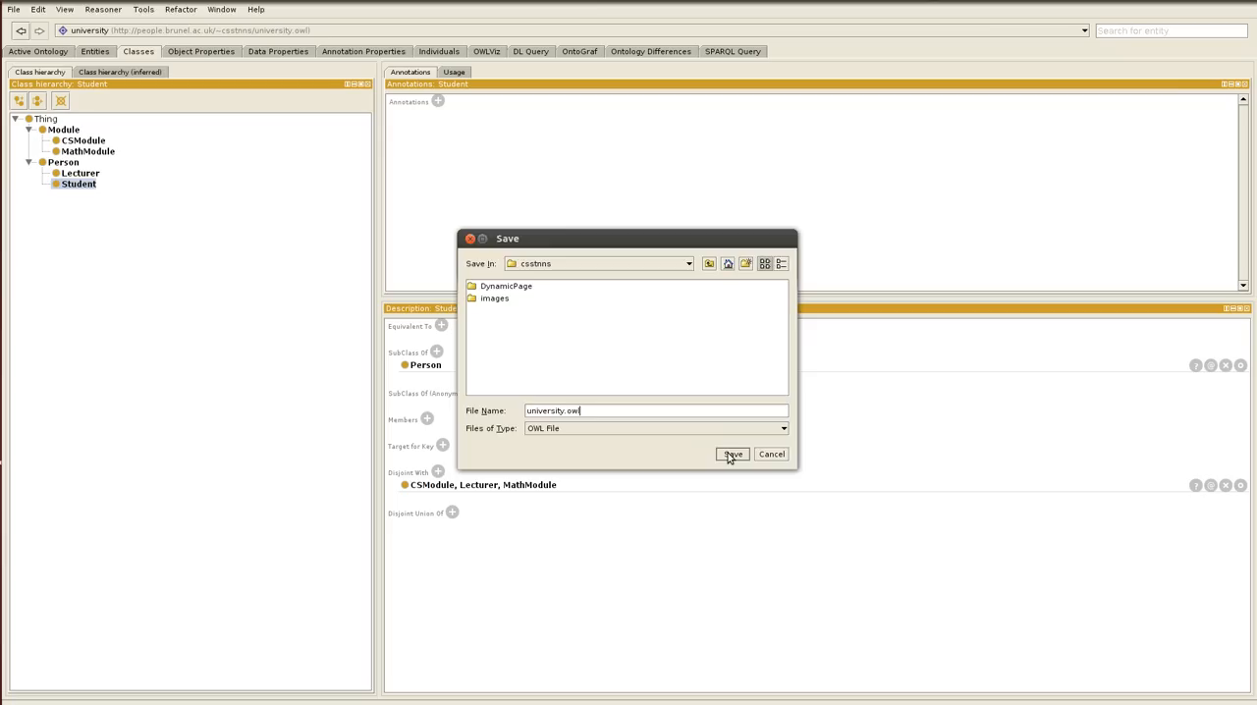
left_click(733, 453)
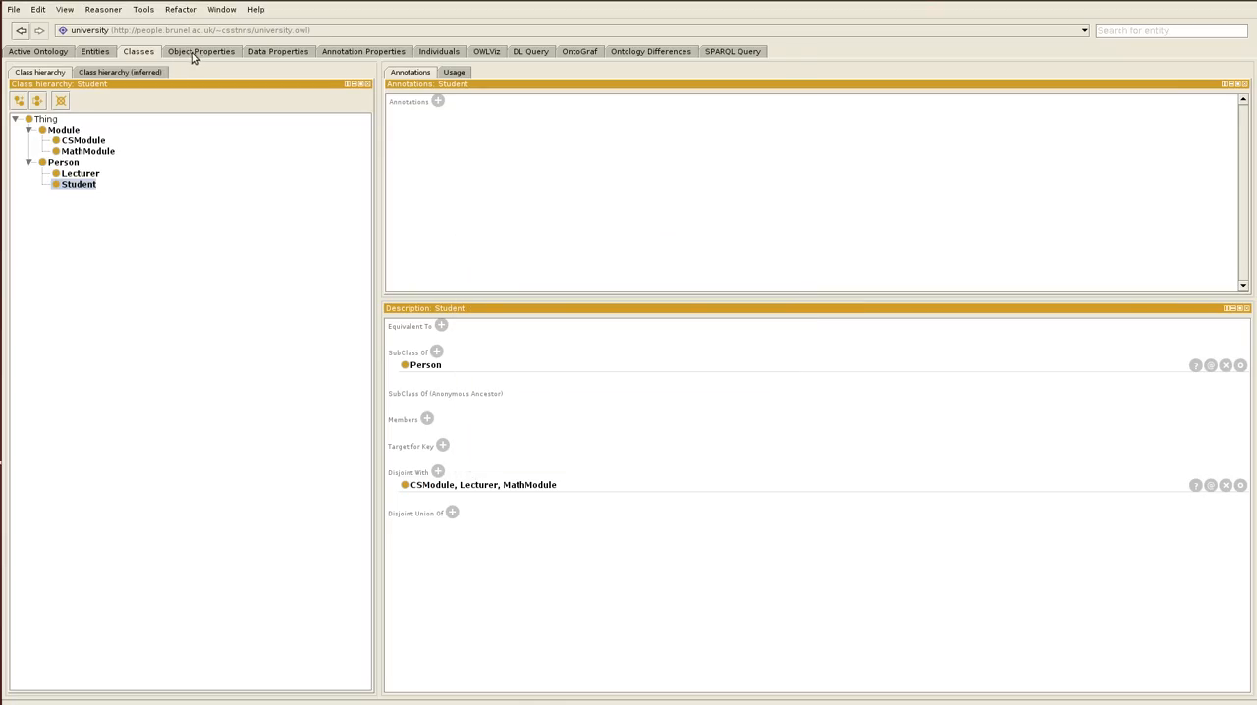
- Create a new object property named teaches under topObjectProperty
left_click(200, 51)
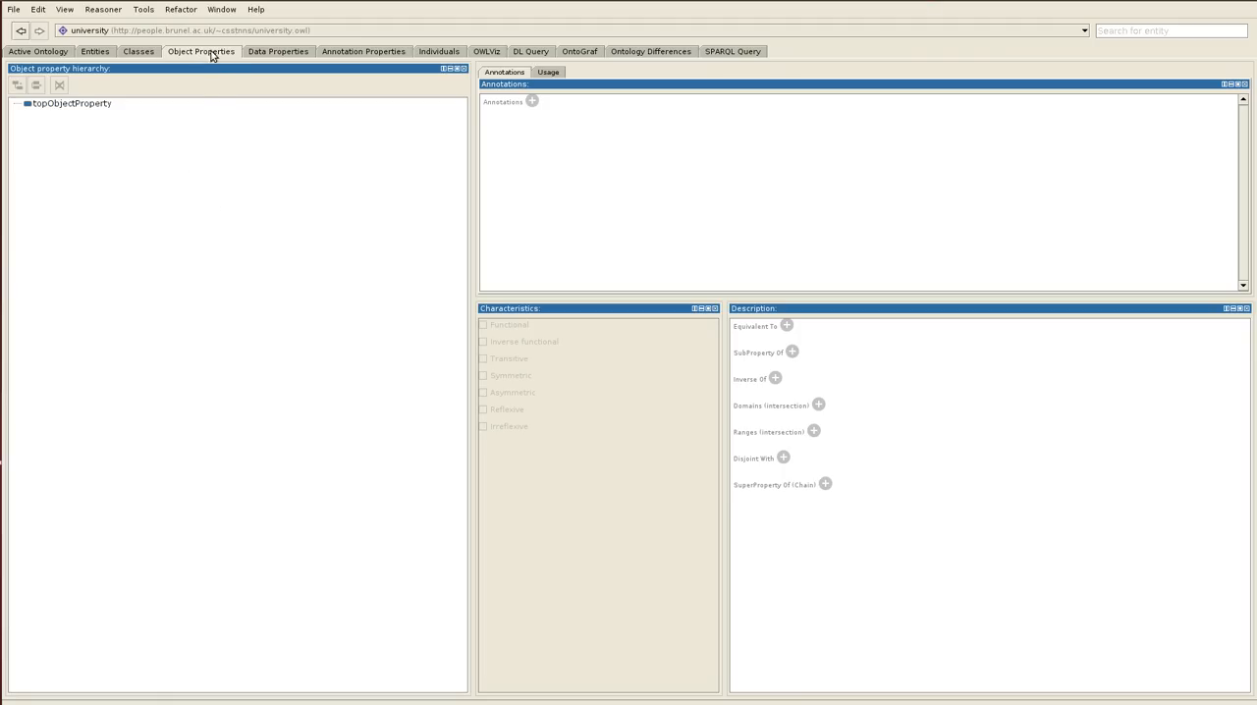
mouse_move(73, 106)
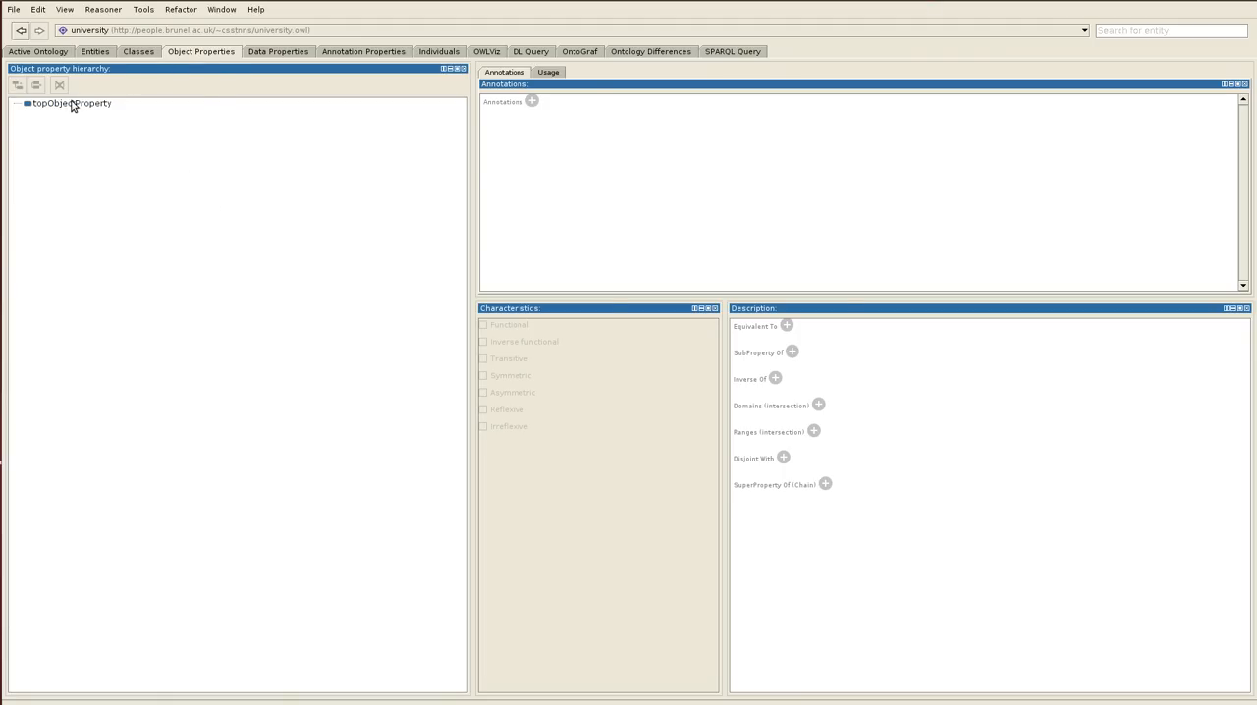
left_click(71, 105)
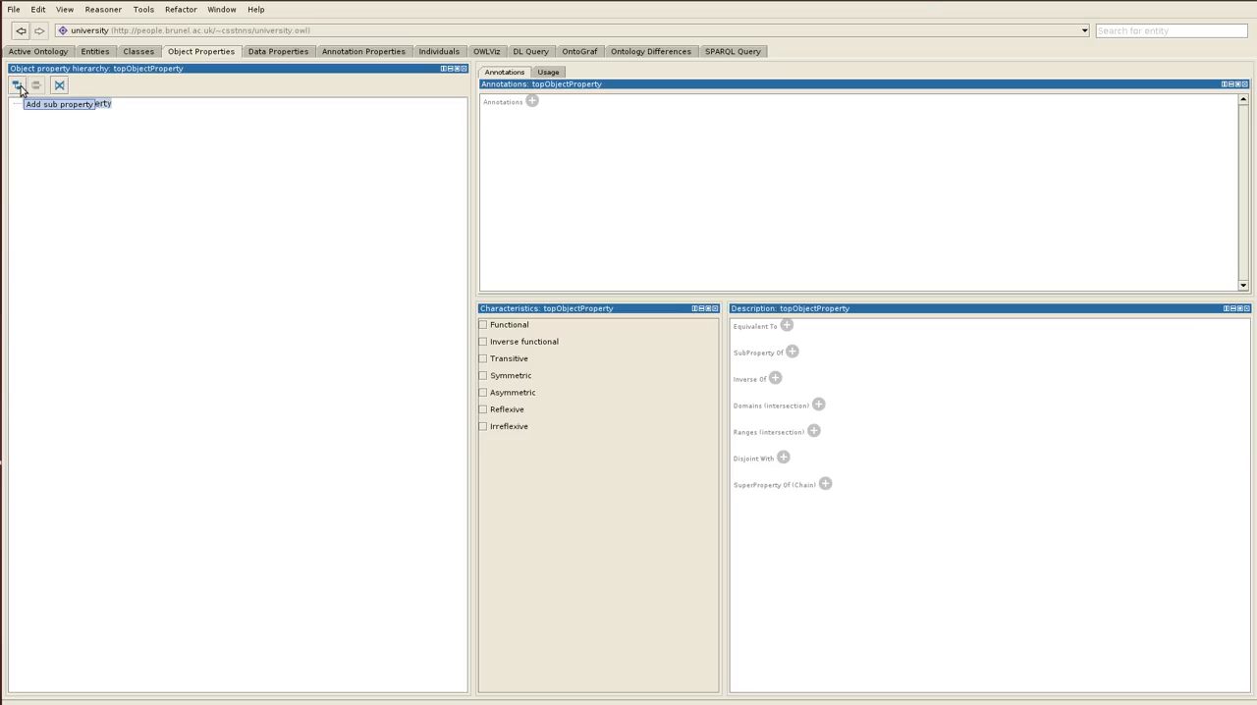
left_click(15, 87)
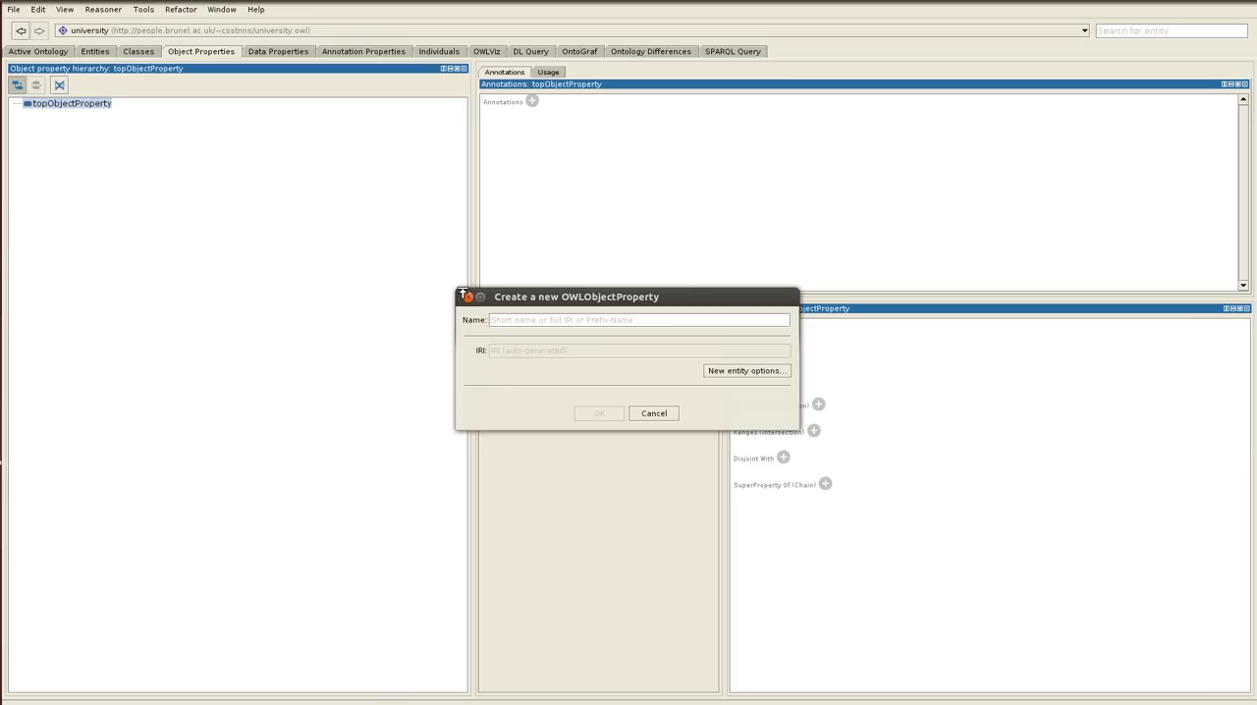
type("teache")
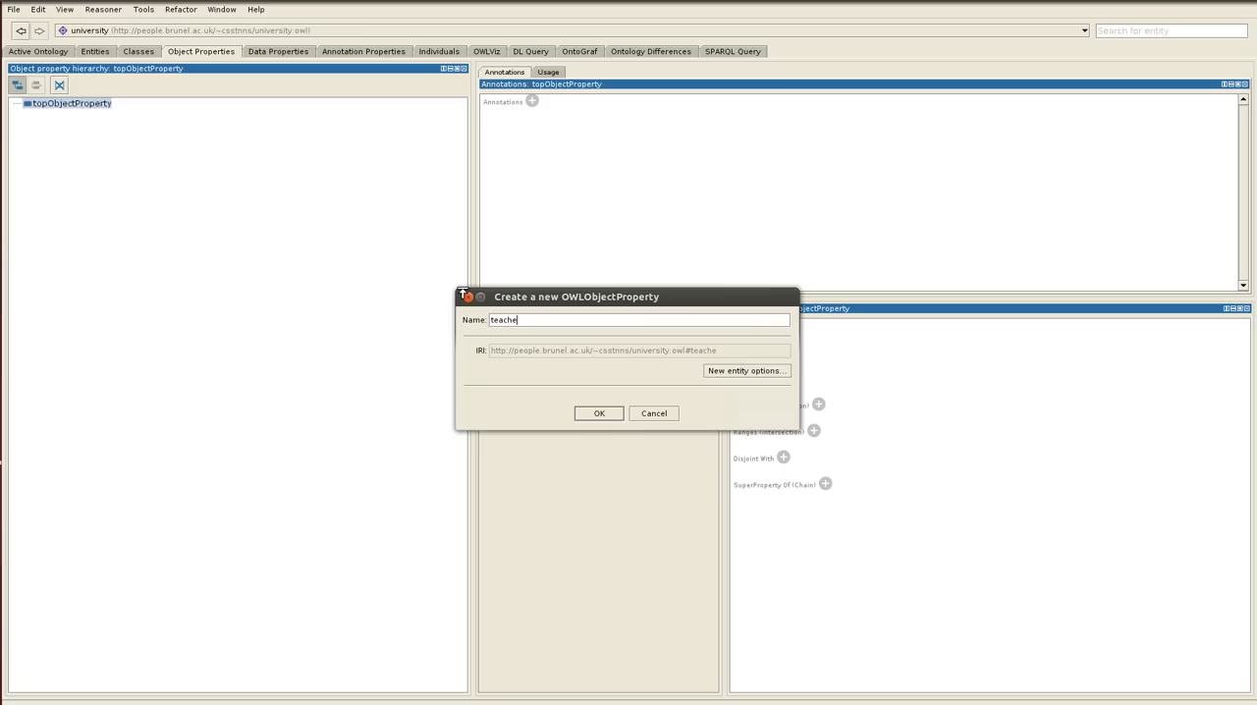
left_click(597, 413)
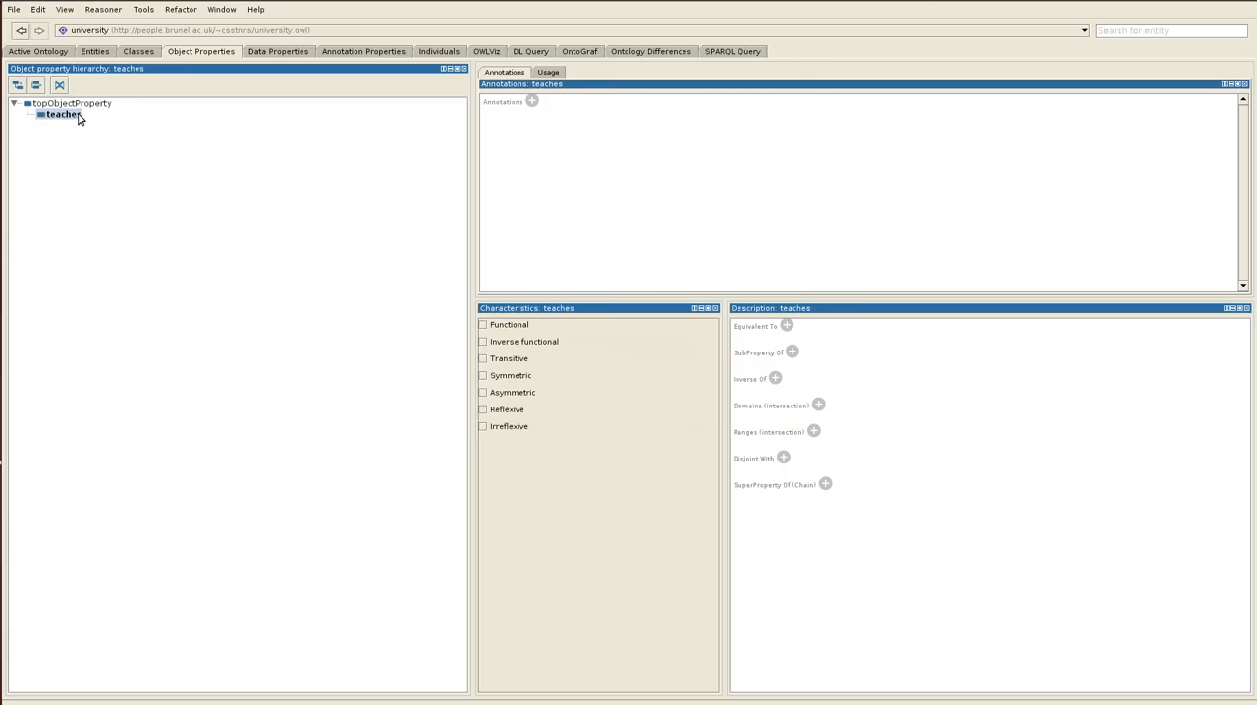
mouse_move(71, 104)
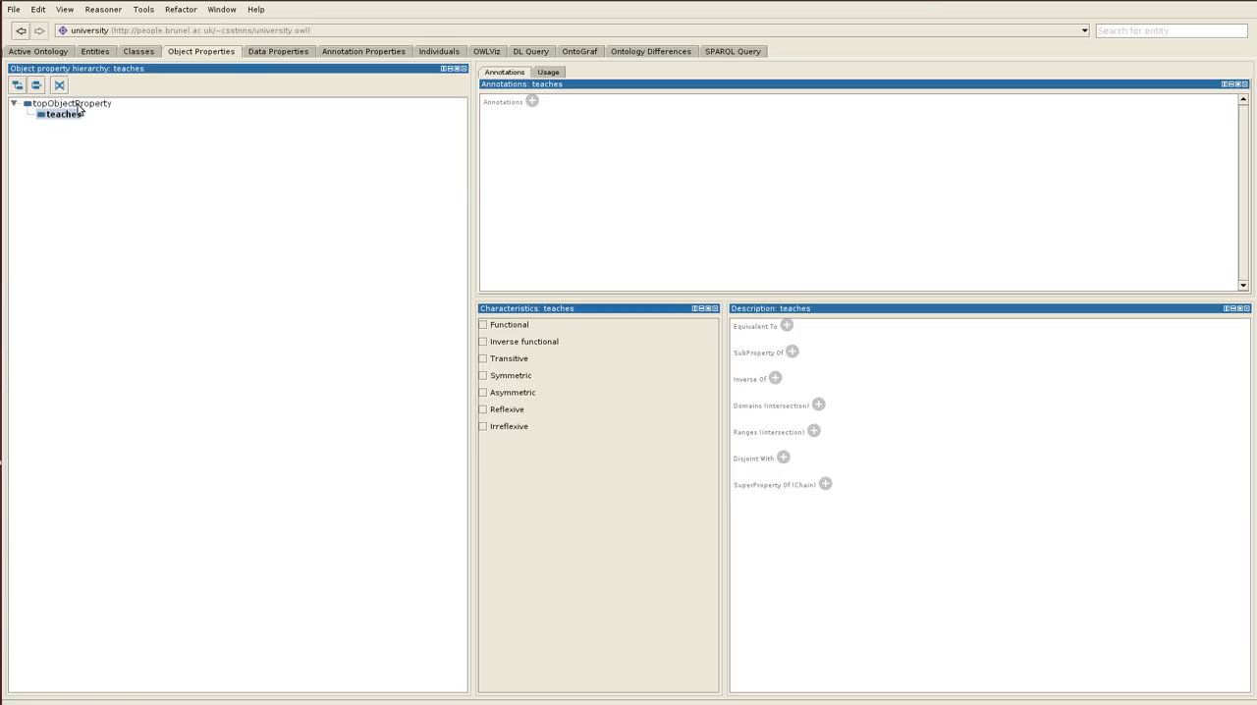
mouse_move(656, 377)
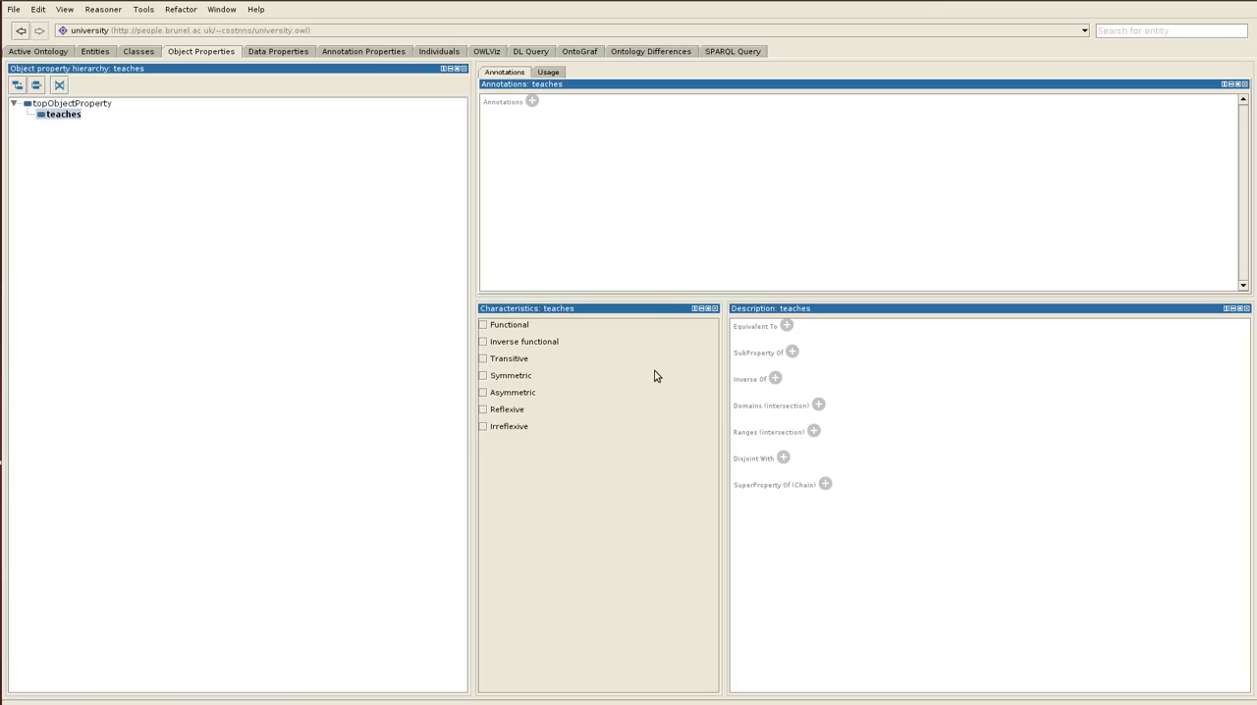
mouse_move(782, 432)
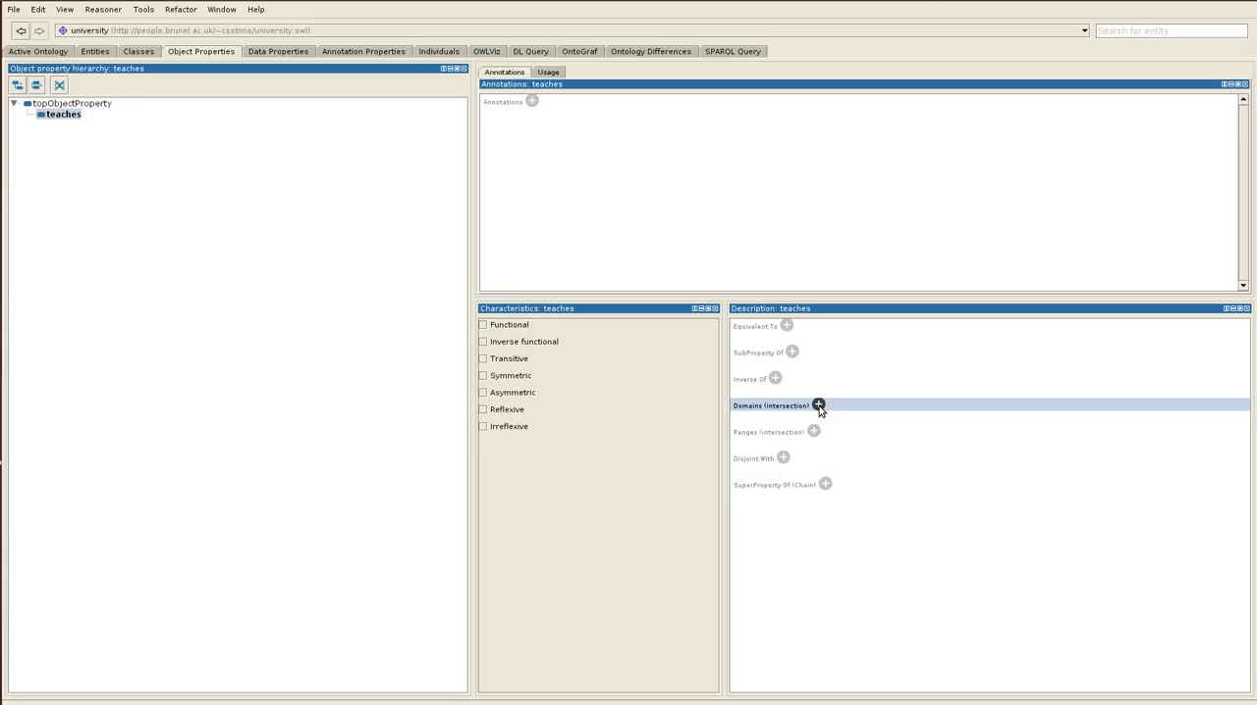
- Set Lecturer as the domain of the teaches property
left_click(819, 405)
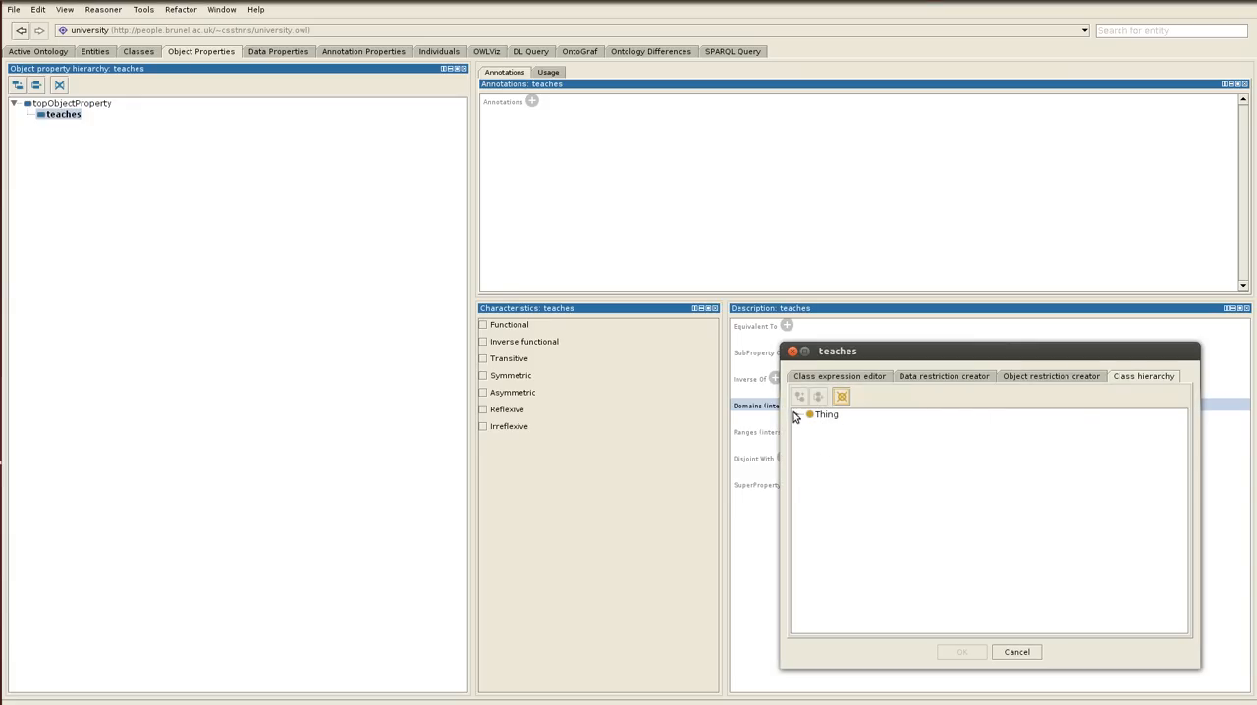
left_click(798, 412)
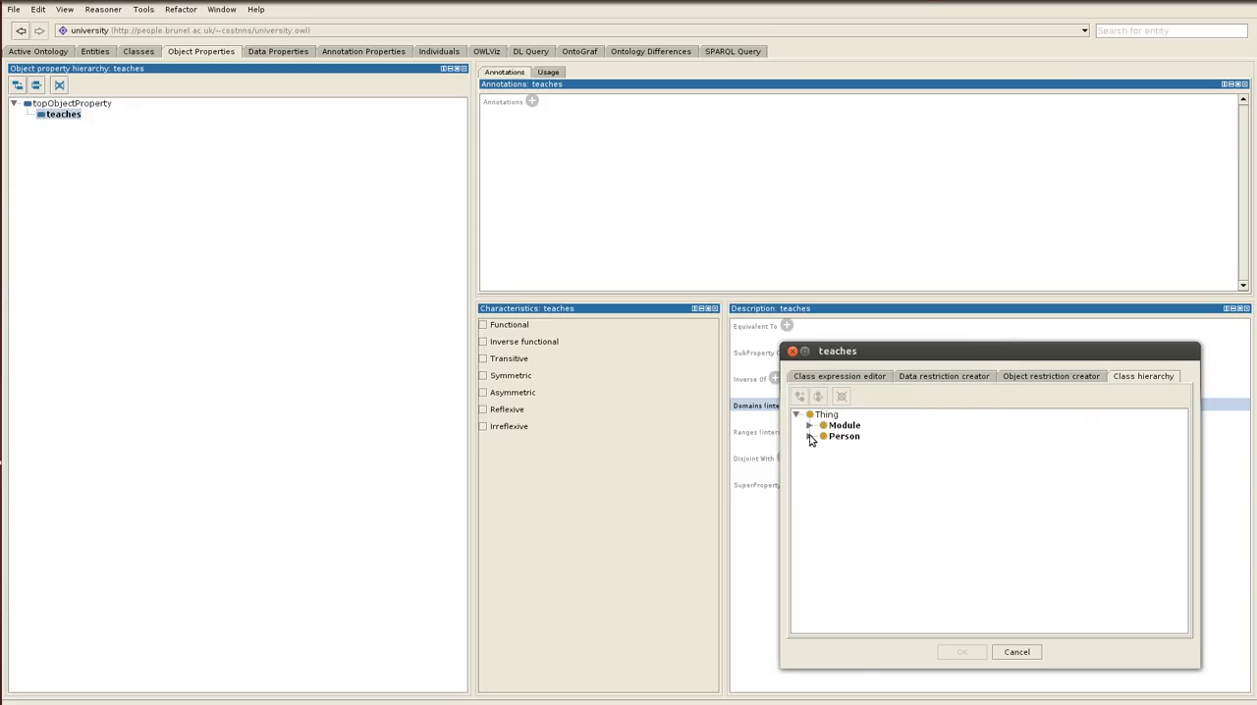
left_click(960, 652)
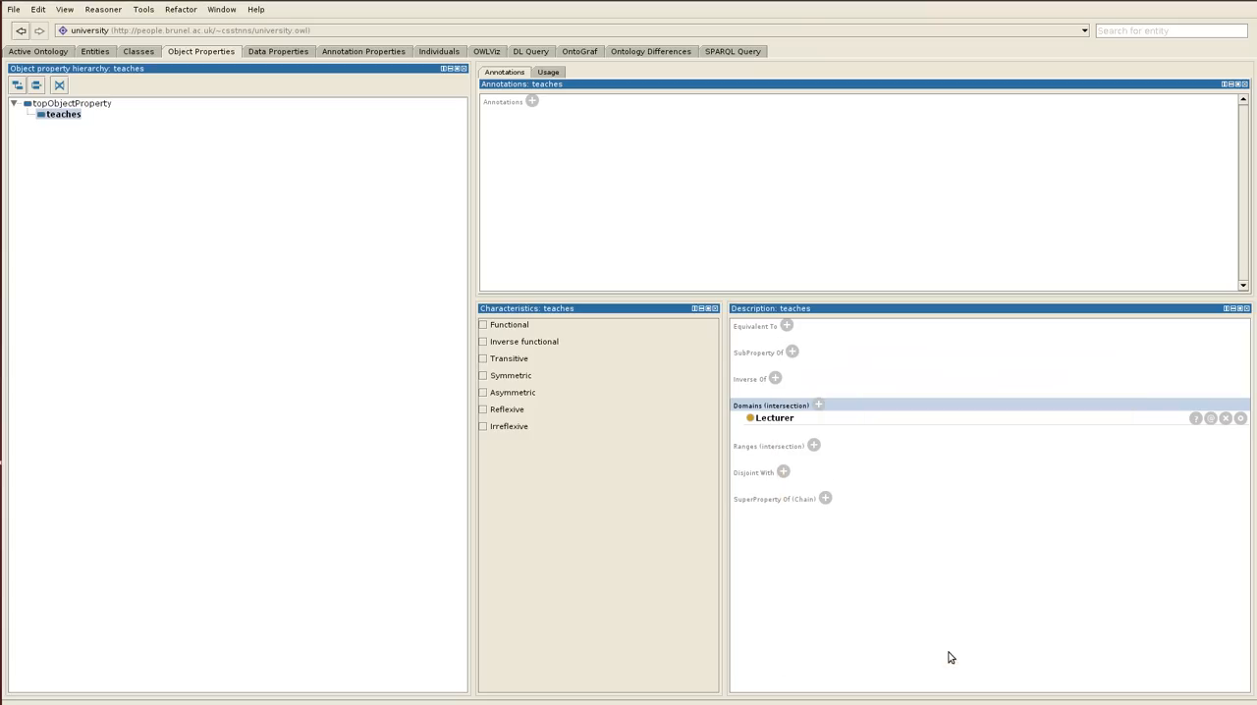
mouse_move(825, 464)
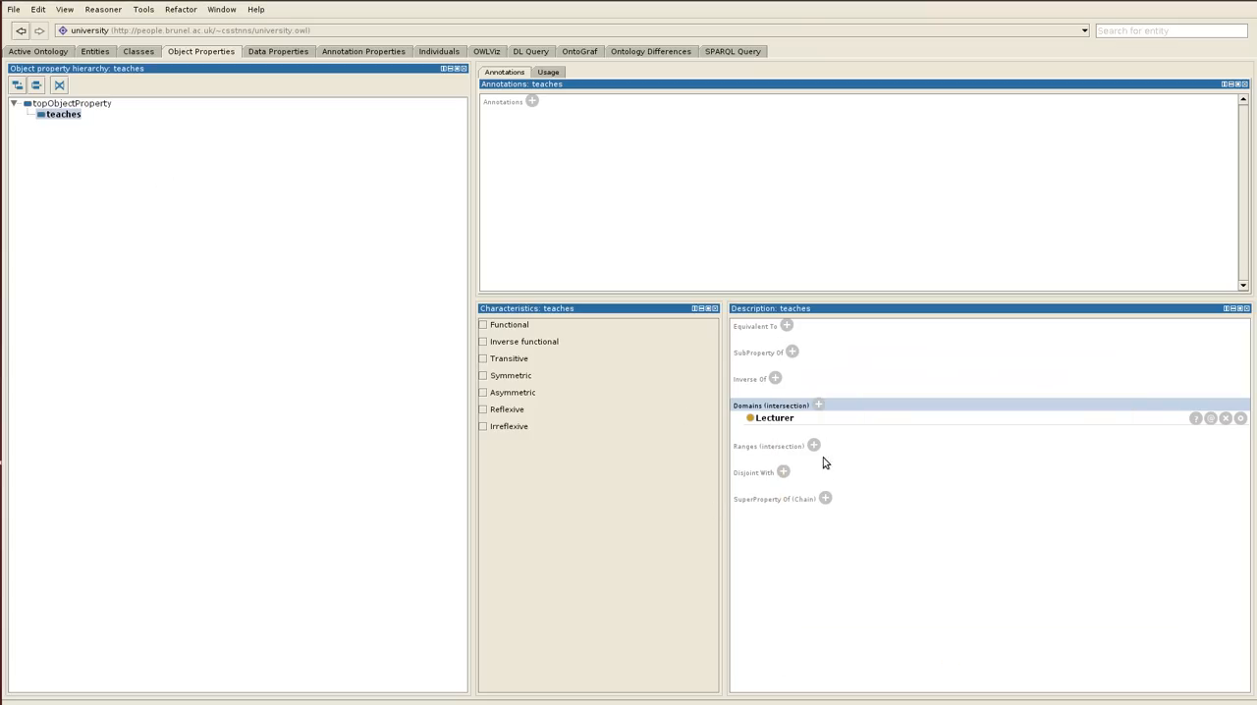
- Set Module as the range of the teaches property
left_click(814, 446)
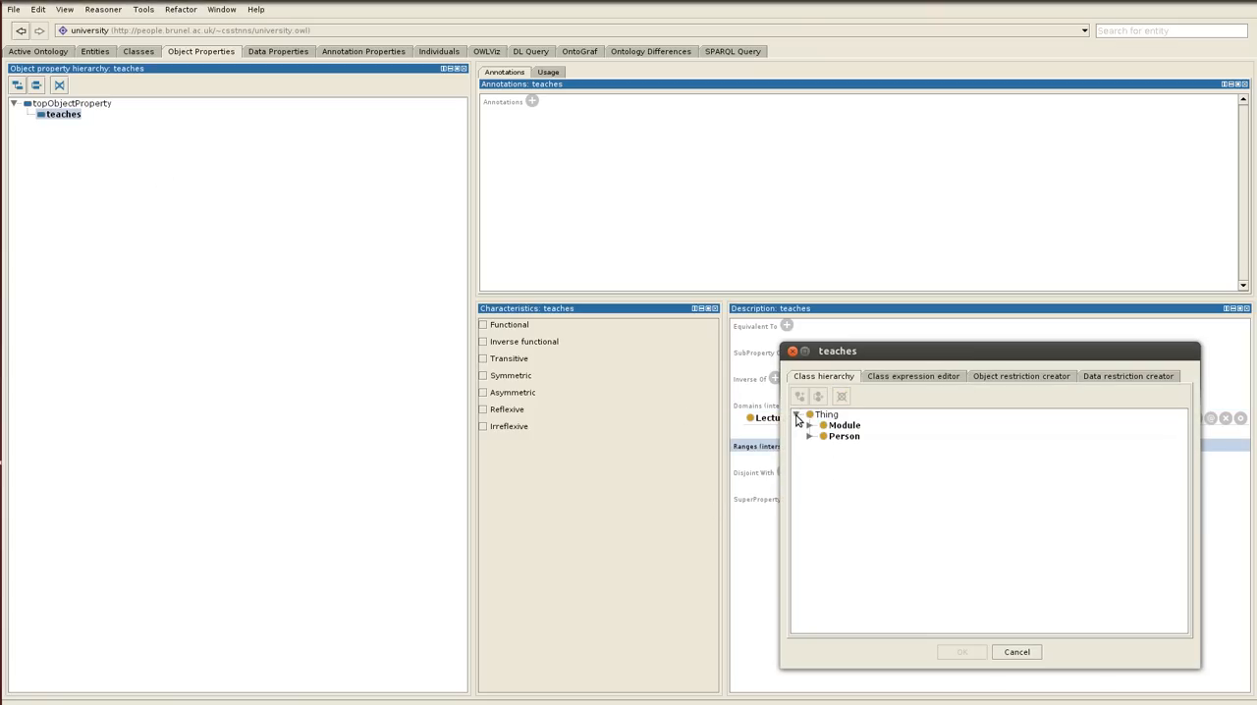
left_click(810, 424)
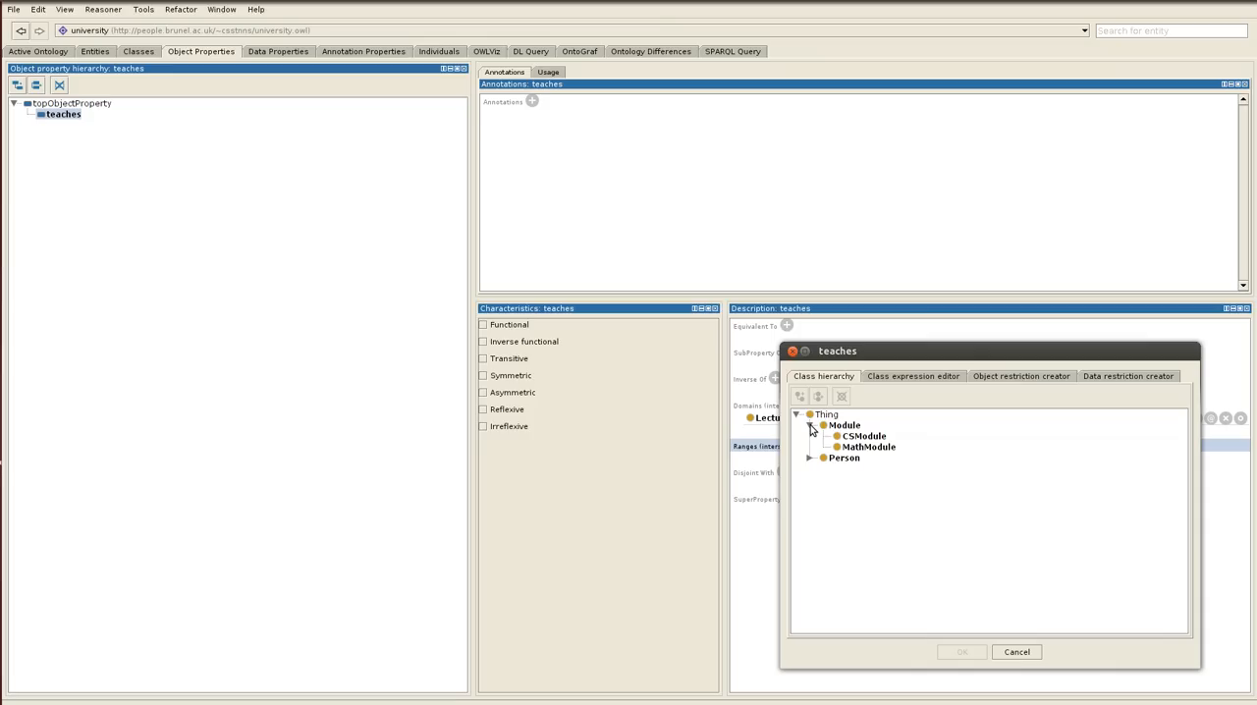
left_click(843, 424)
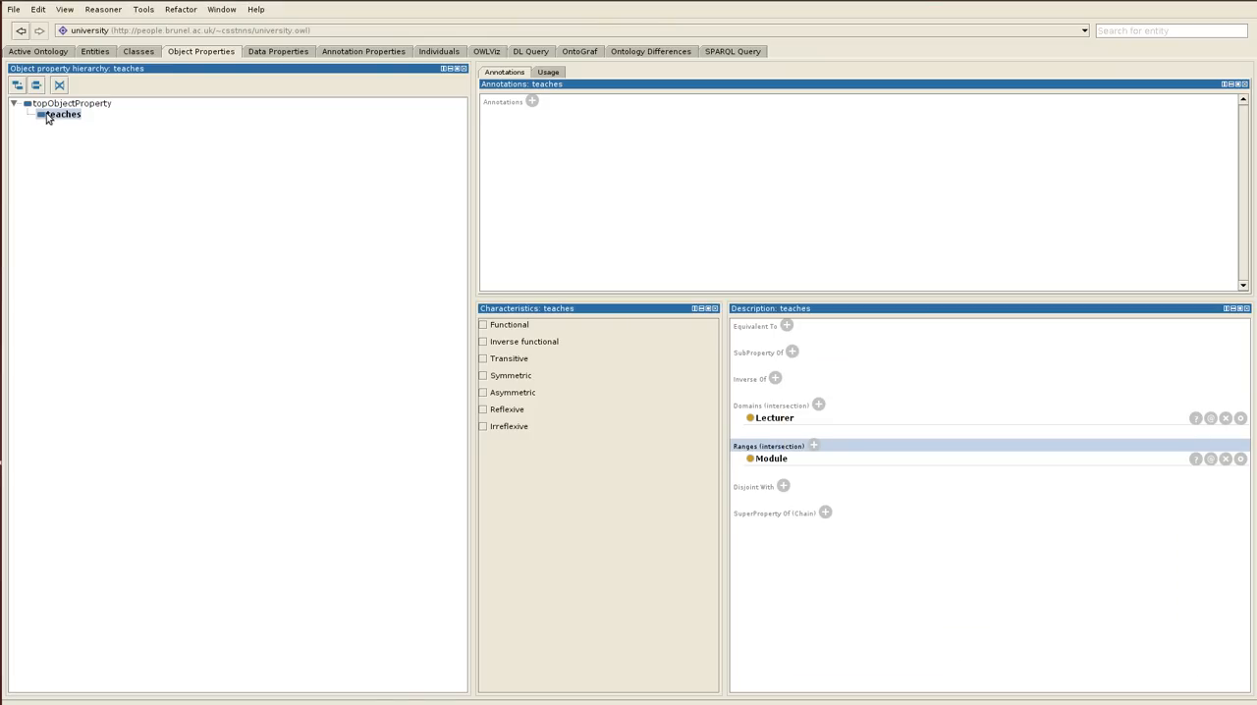
left_click(70, 104)
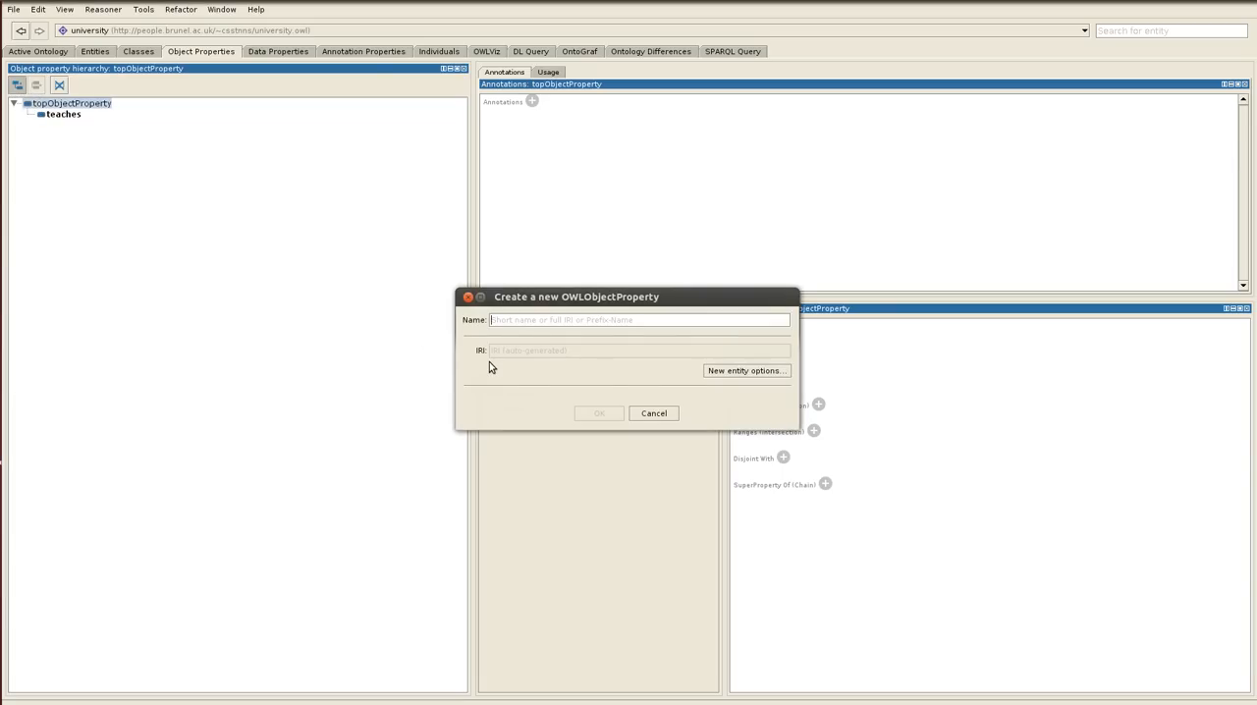
- Create a second object property named studies under topObjectProperty
type("stud")
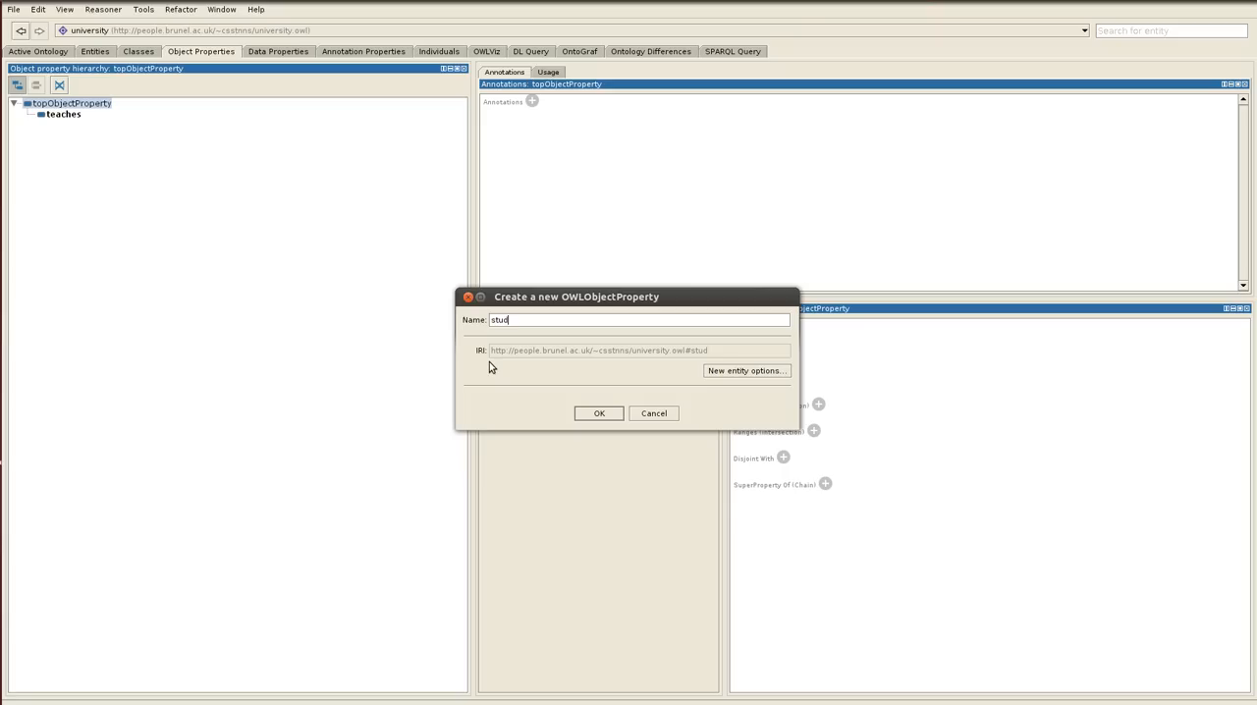
left_click(598, 412)
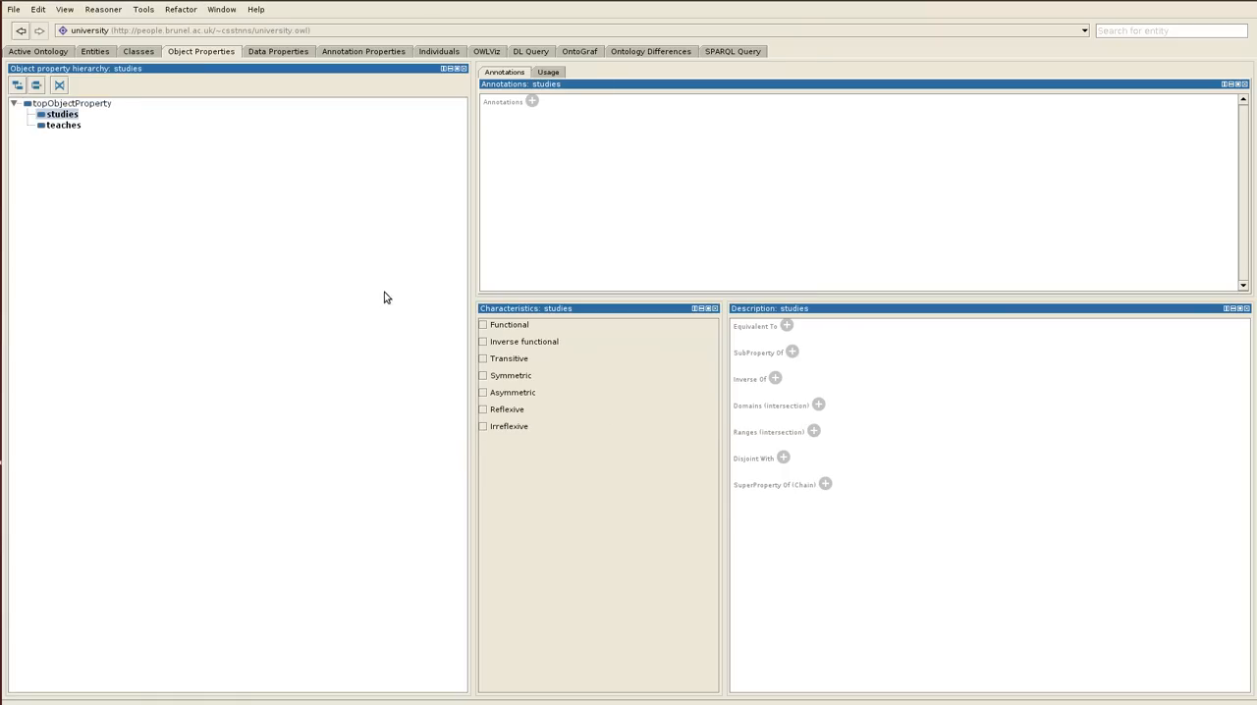
mouse_move(63, 133)
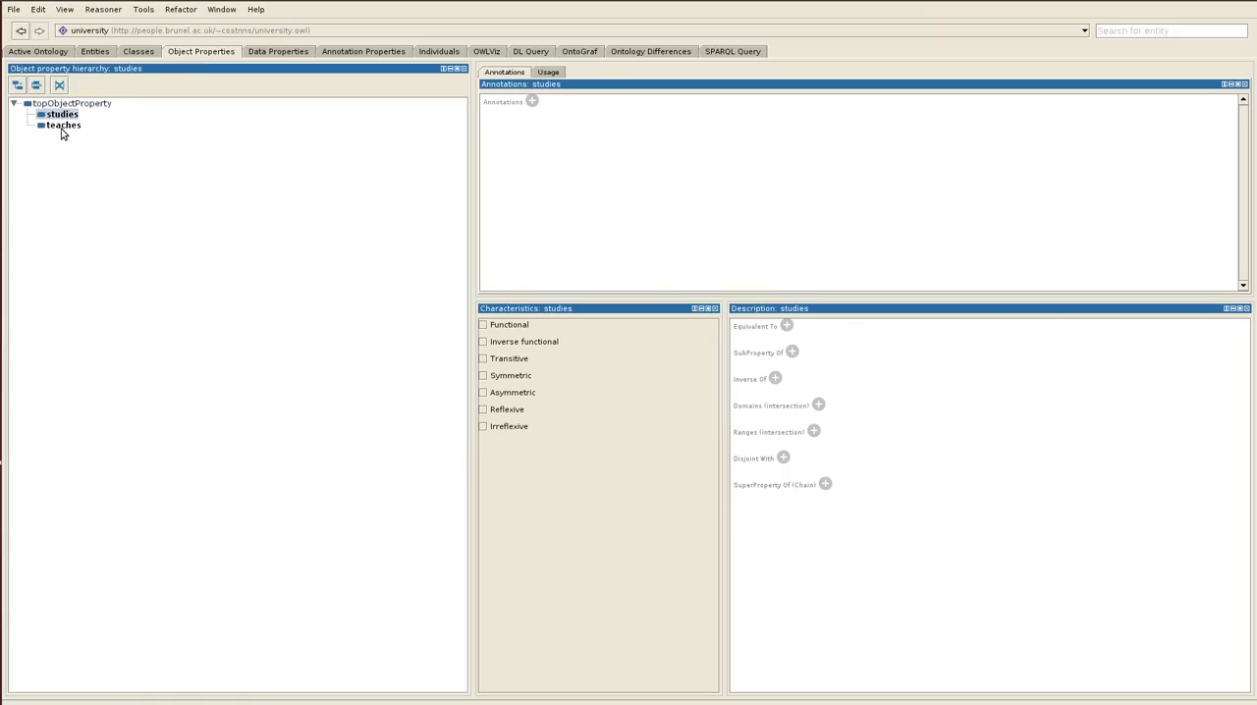
mouse_move(794, 440)
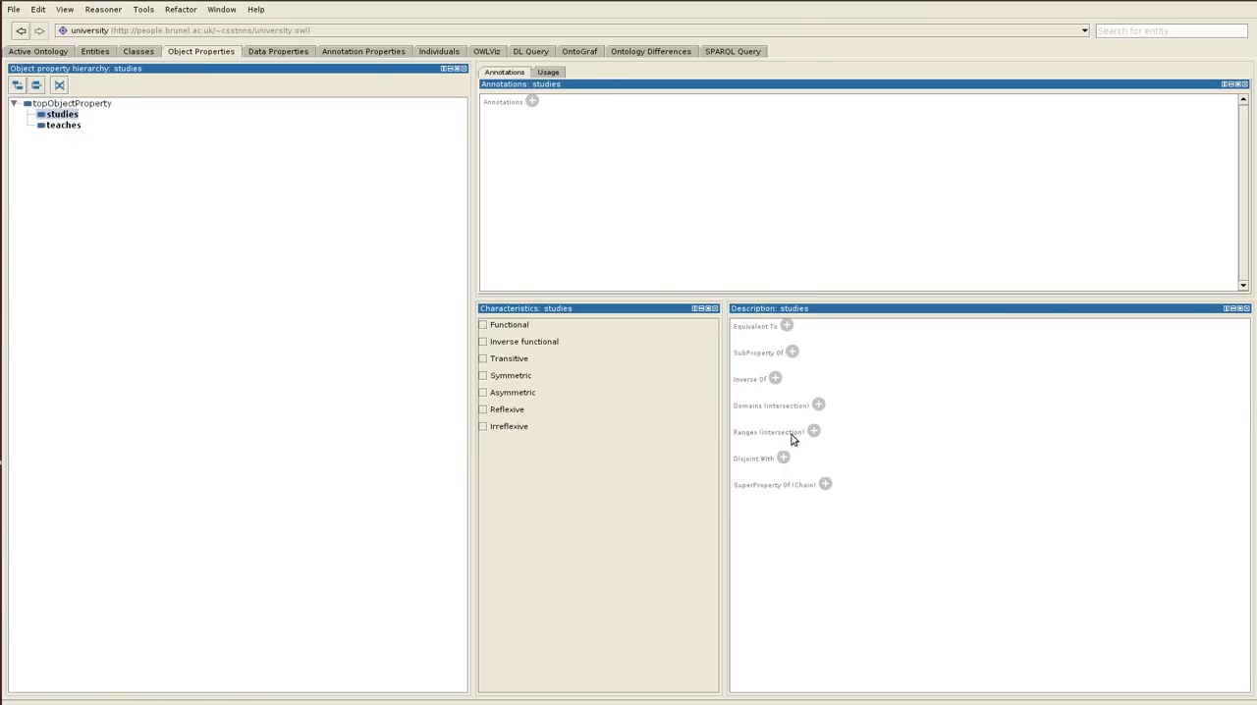
- Set Student as the domain and Module as the range of the studies property
left_click(820, 405)
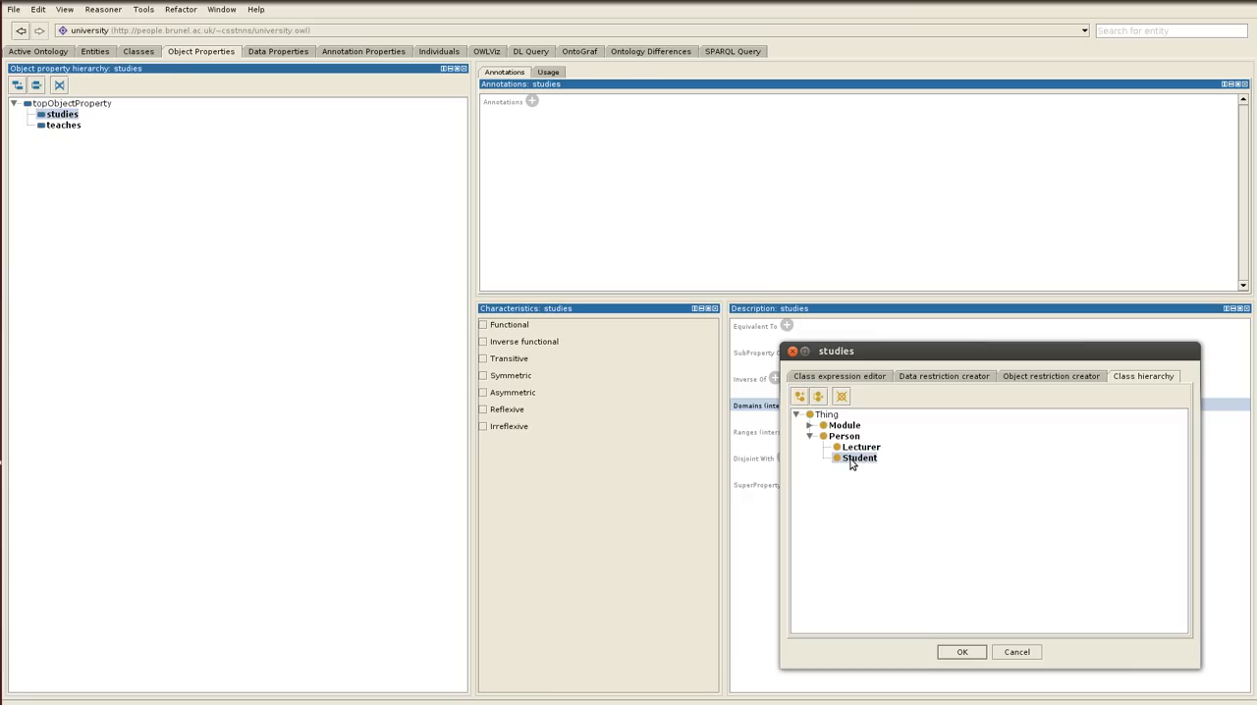
left_click(963, 652)
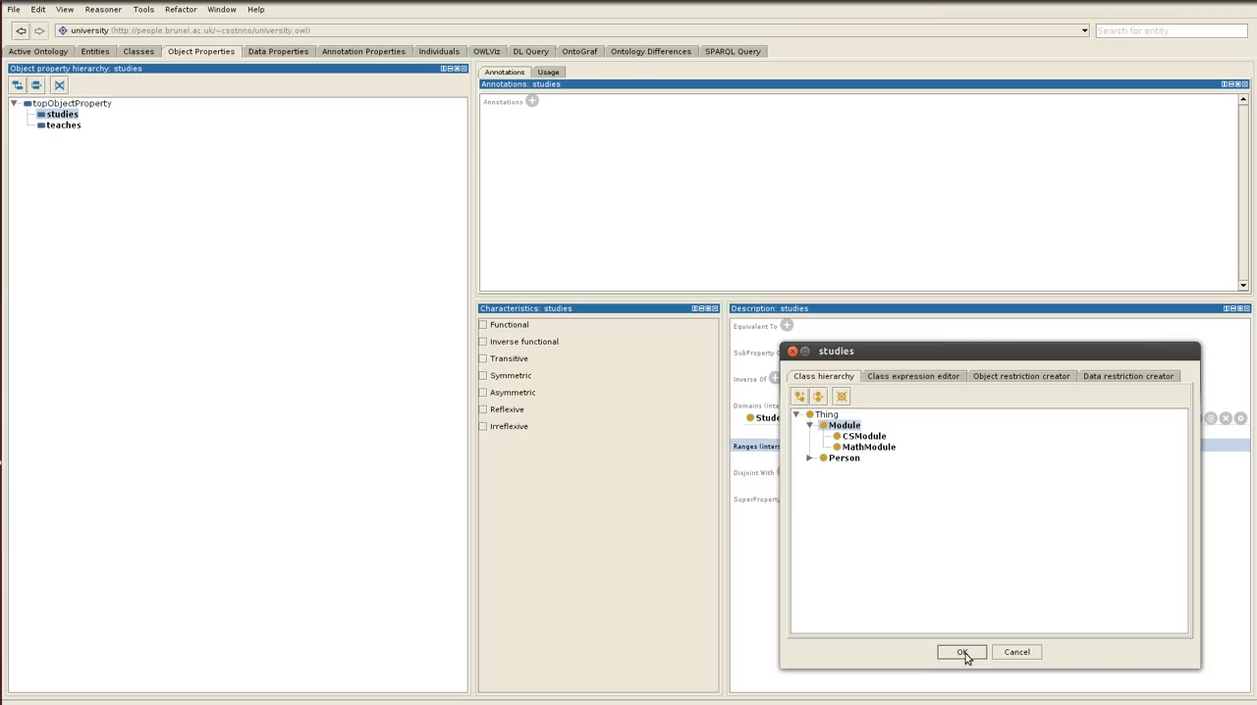
left_click(963, 653)
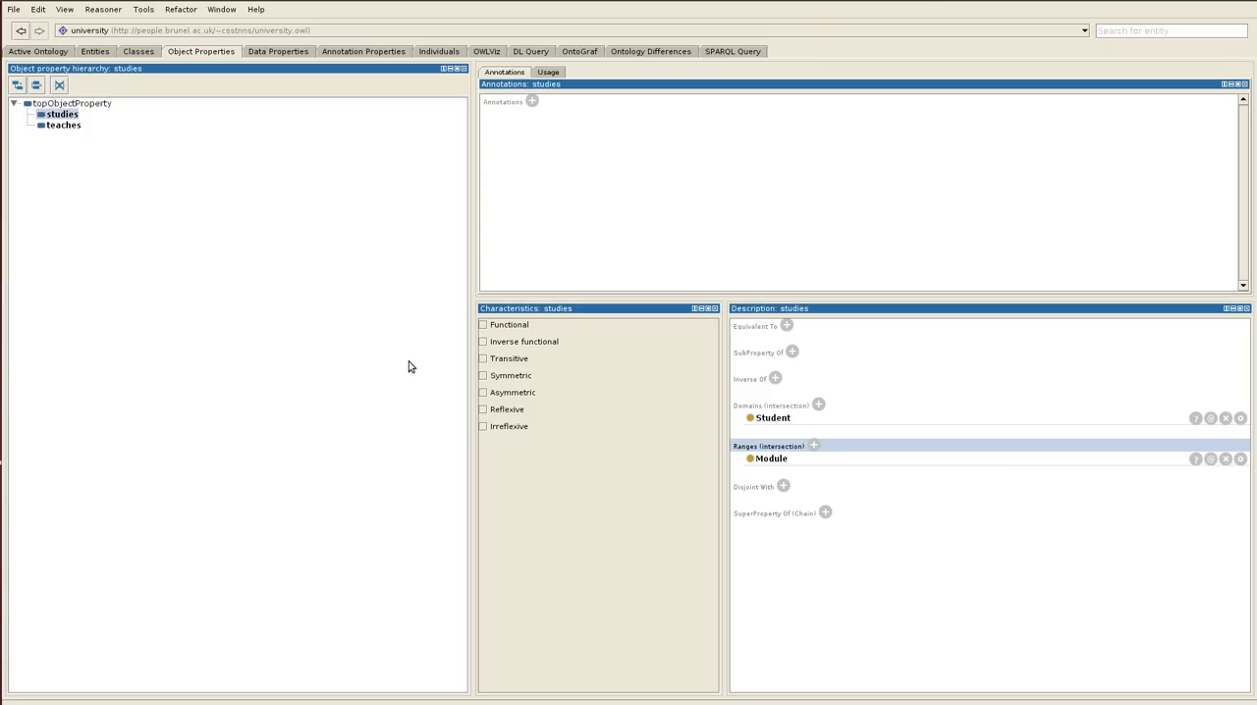
left_click(13, 8)
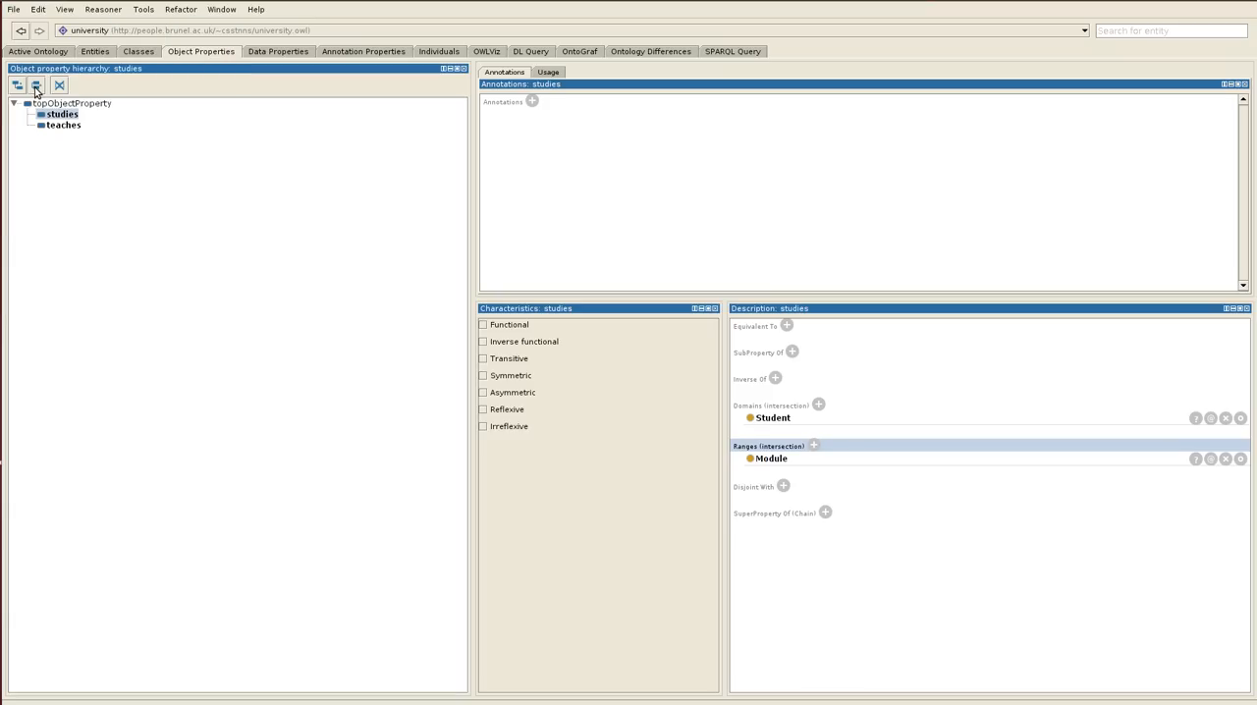
mouse_move(83, 97)
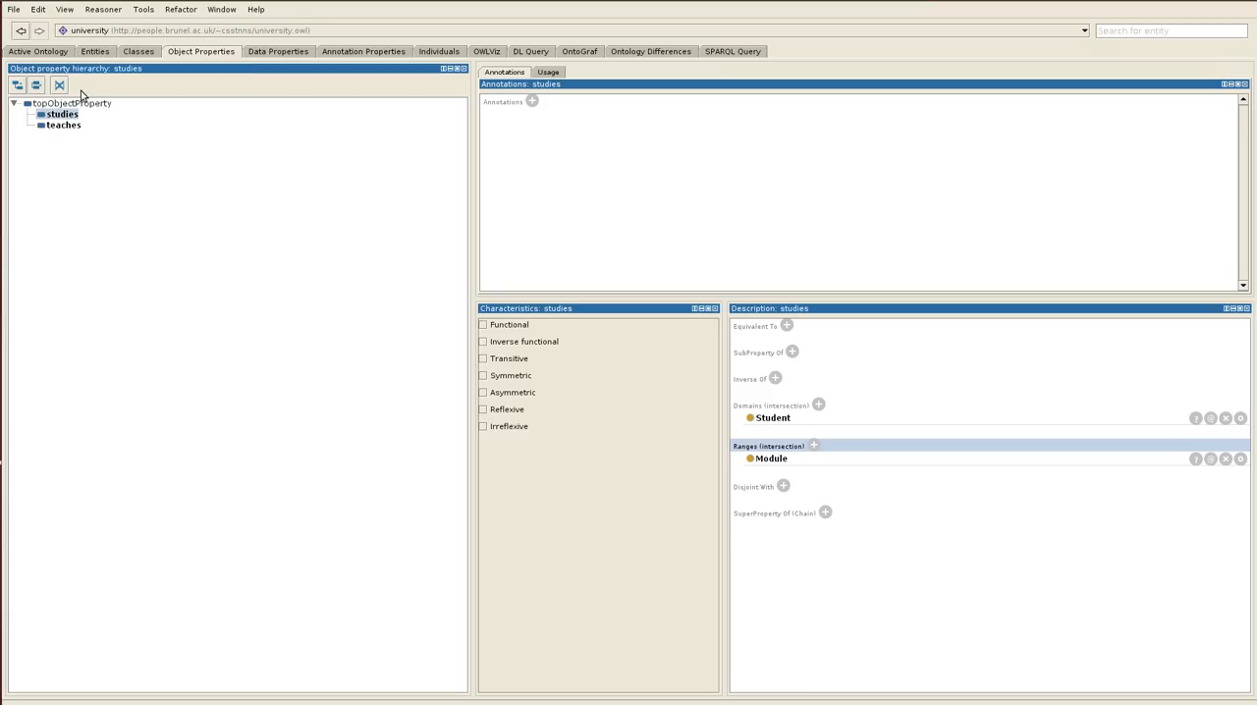
mouse_move(82, 96)
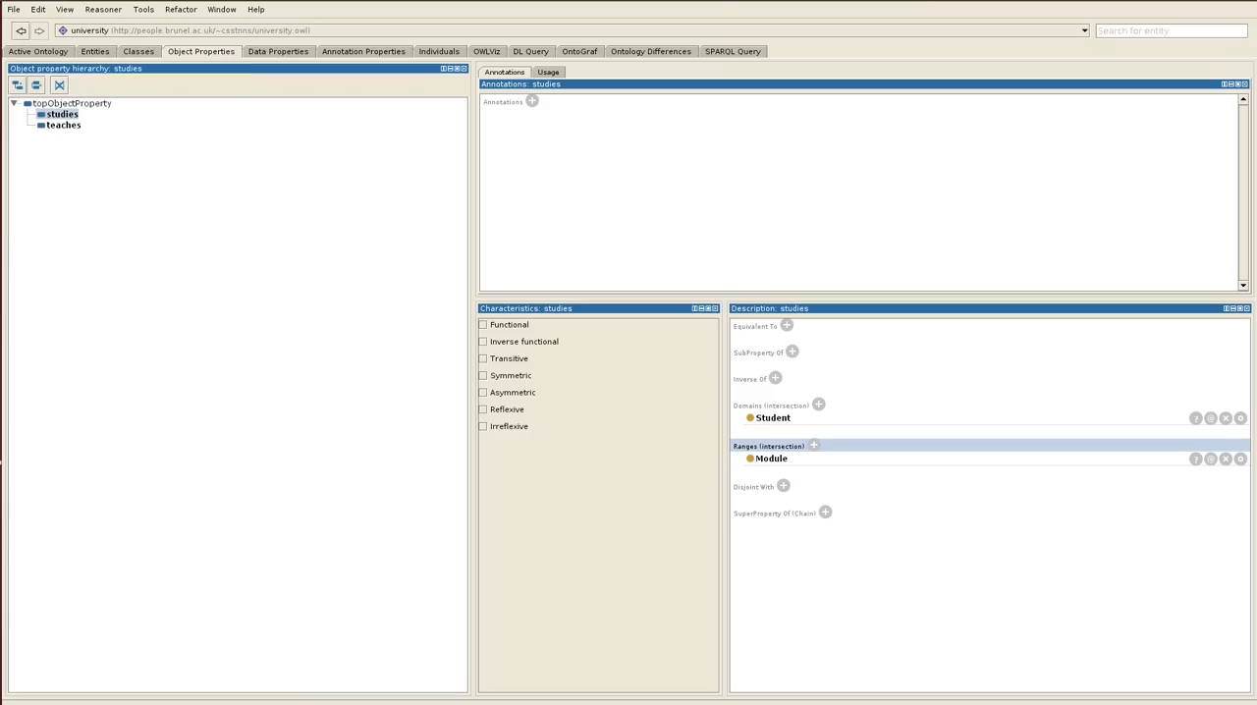